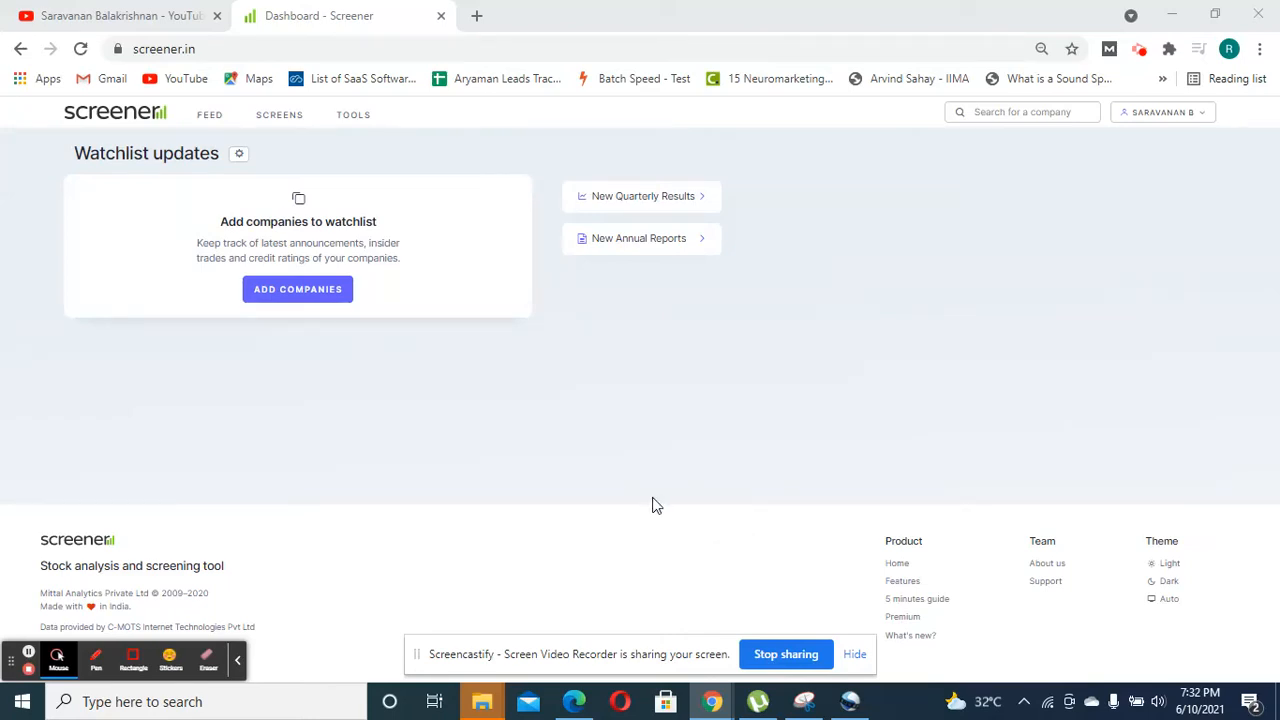
mouse_move(648, 474)
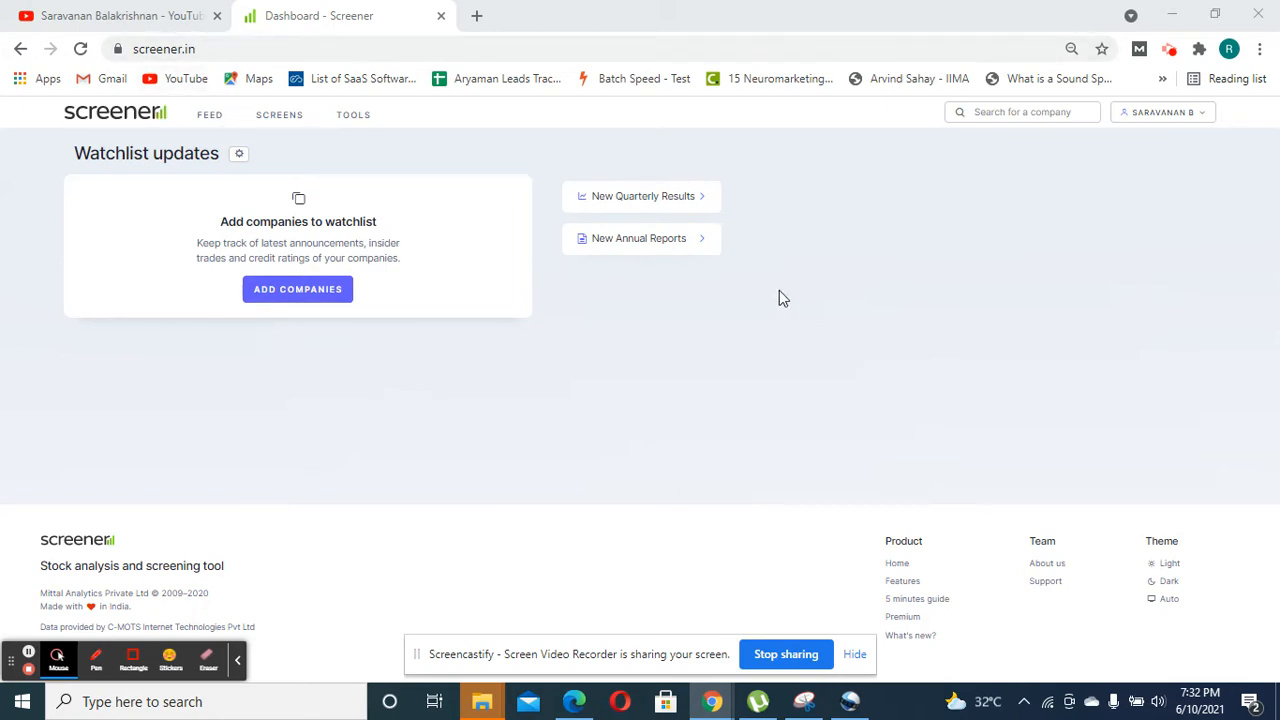
mouse_move(930, 194)
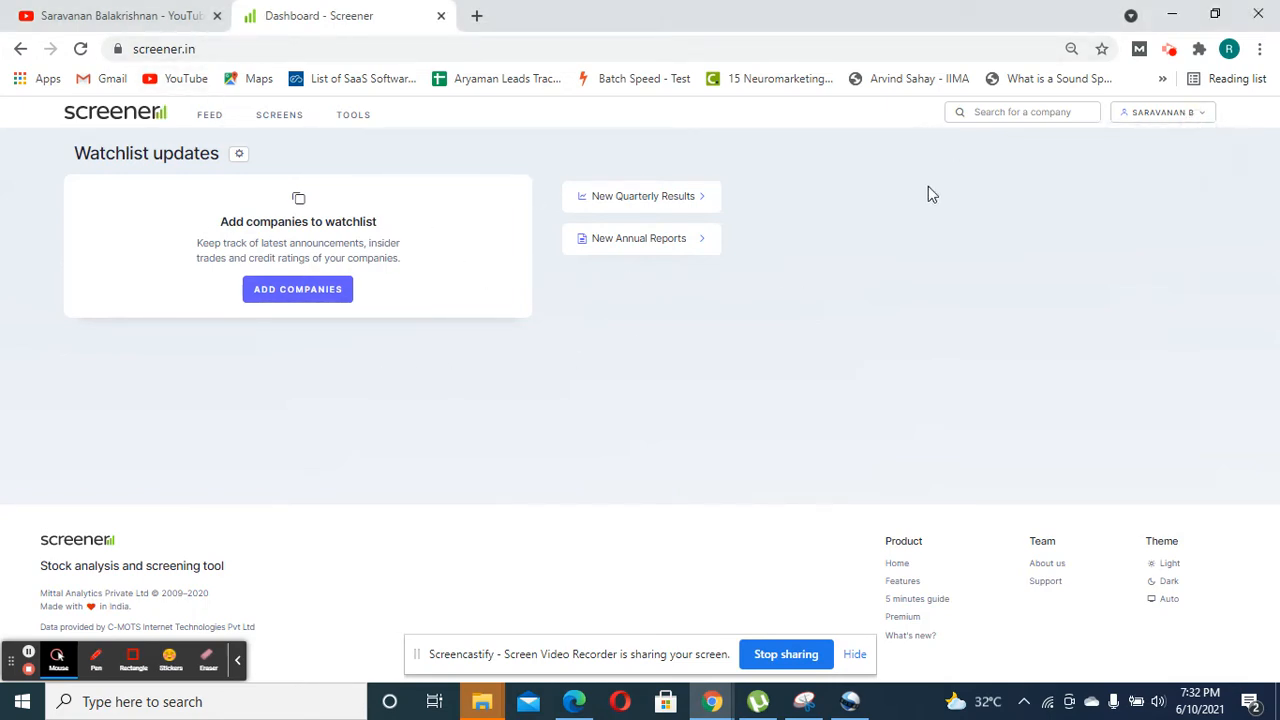
mouse_move(236, 498)
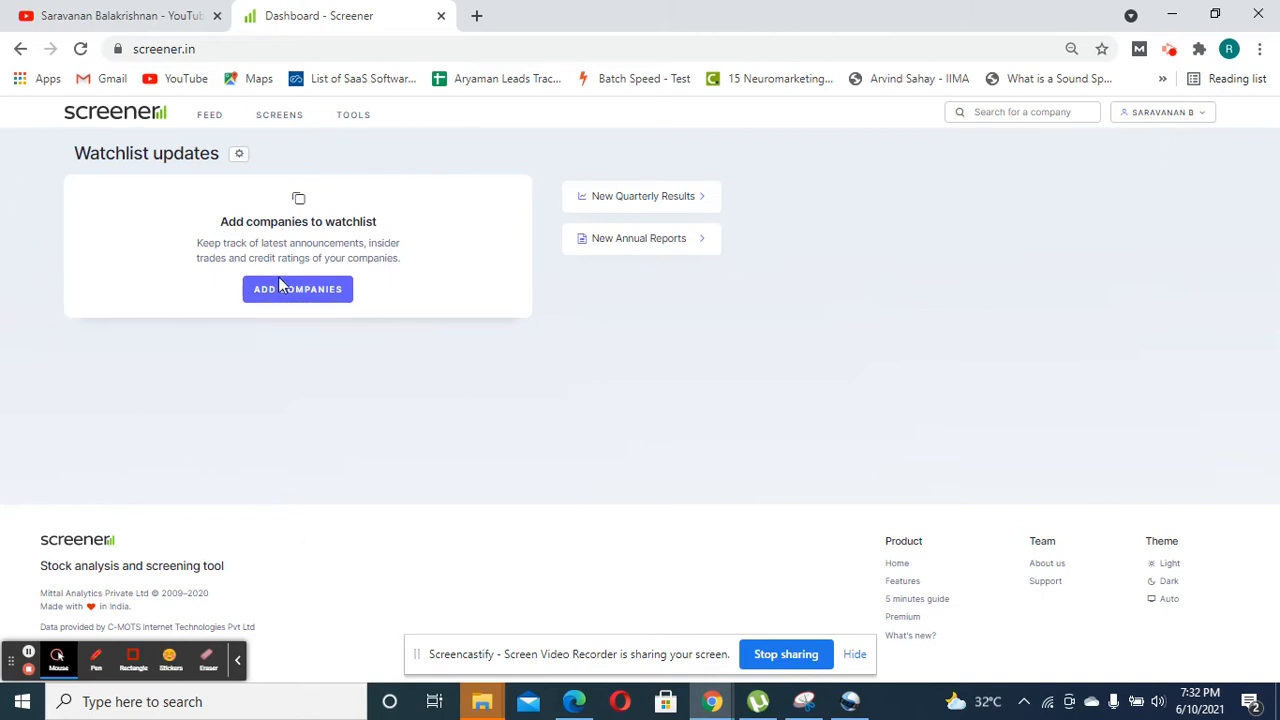
mouse_move(1106, 572)
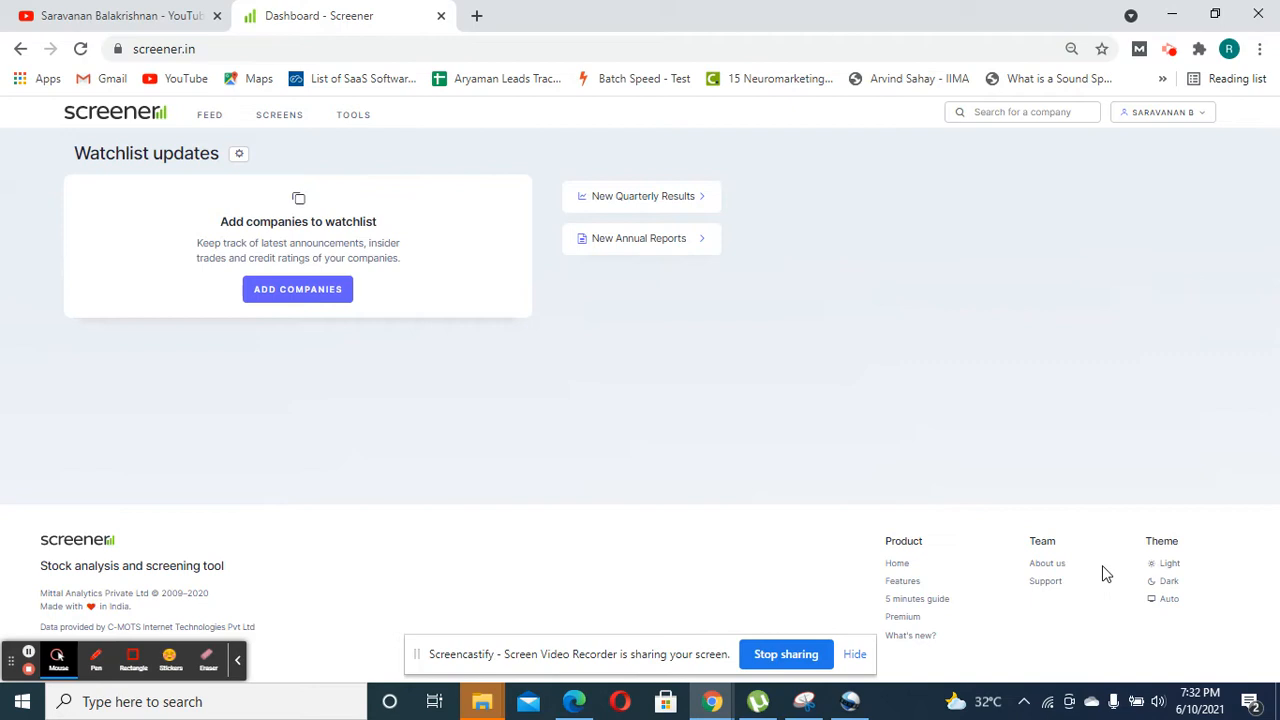
mouse_move(600, 588)
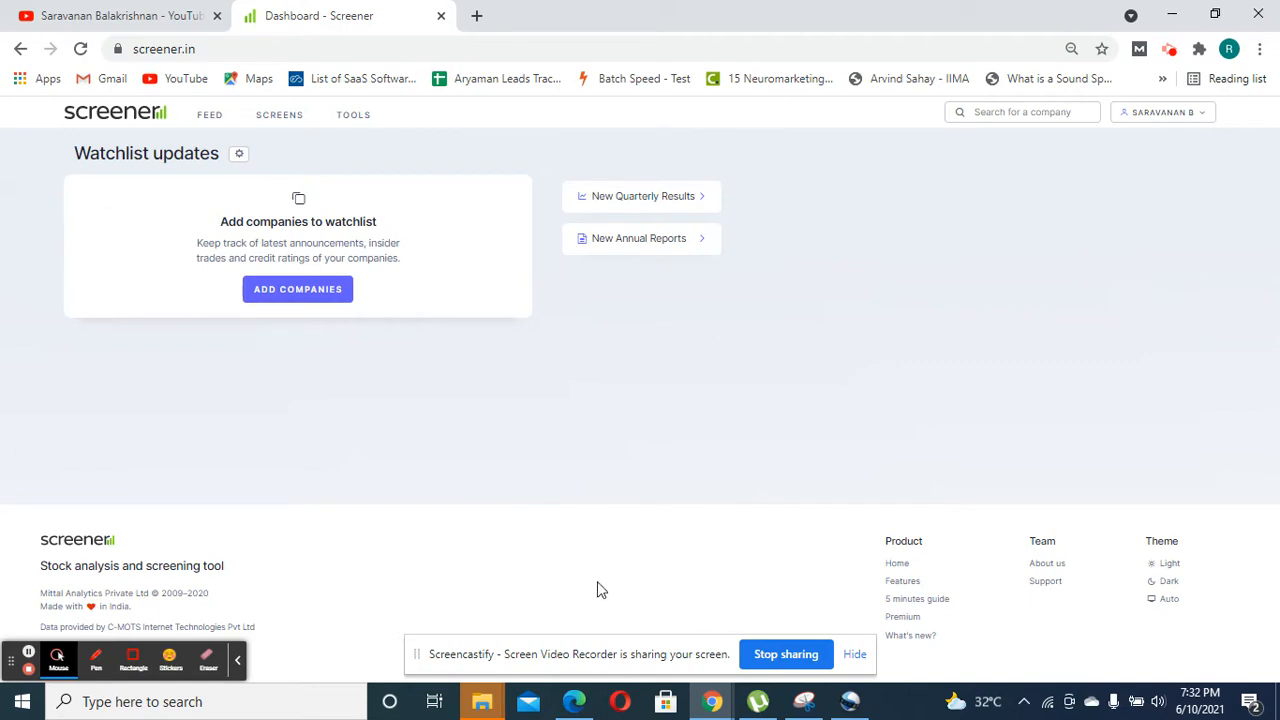
mouse_move(270, 136)
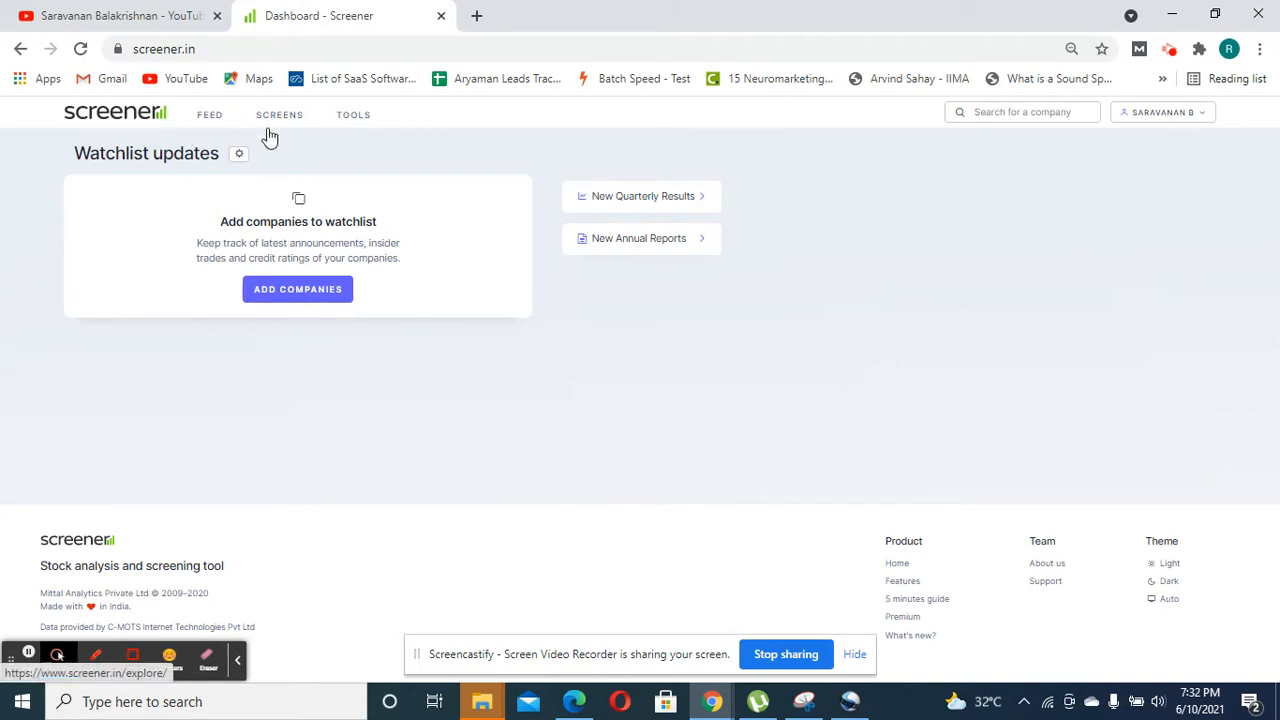
mouse_move(248, 124)
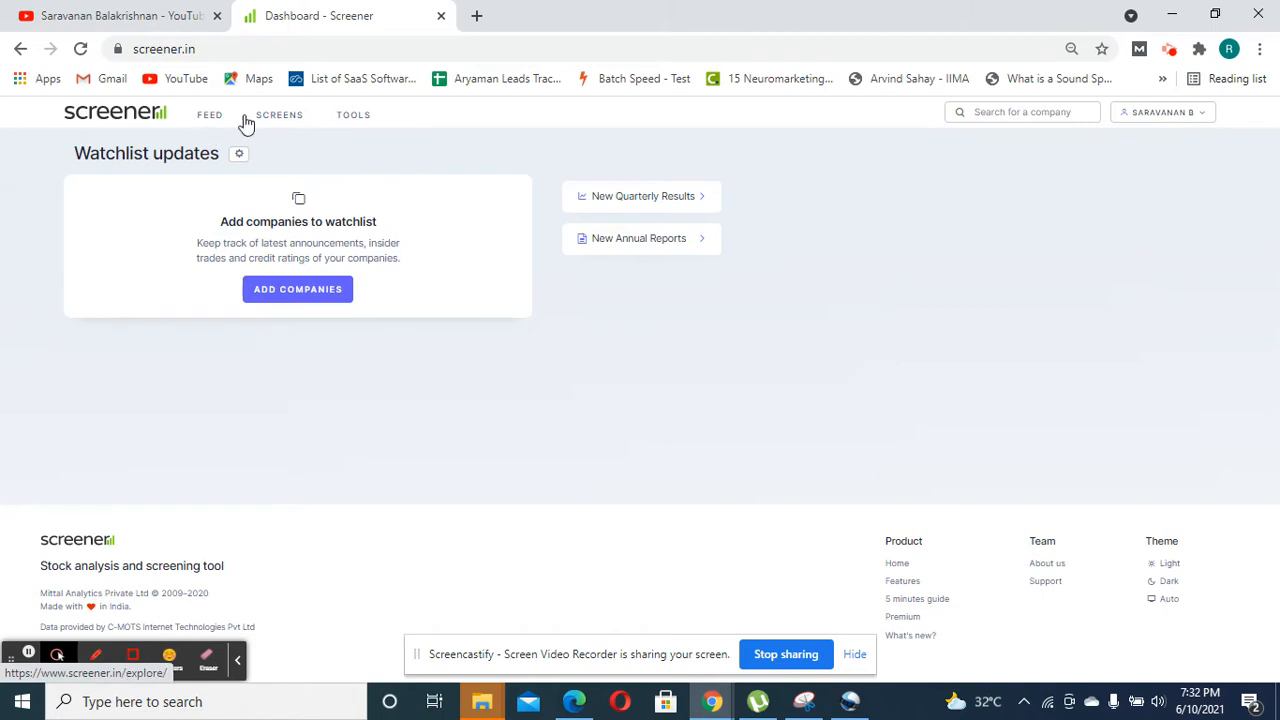
mouse_move(756, 296)
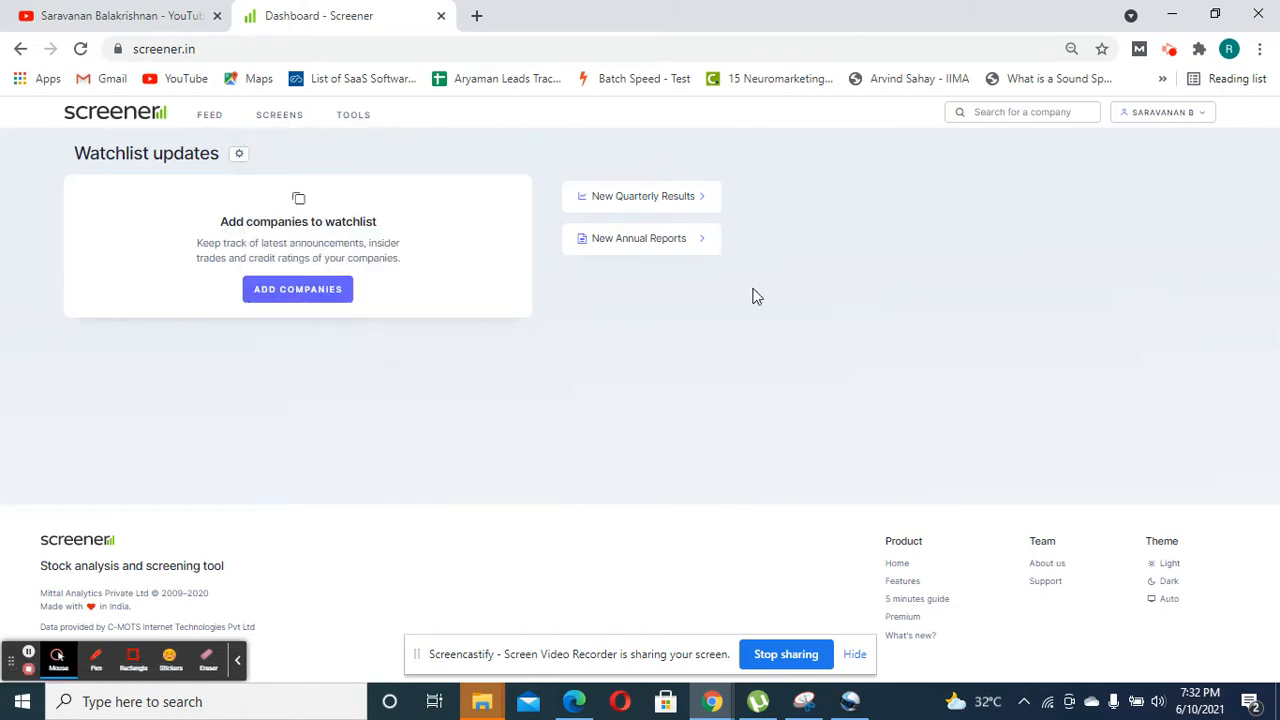
mouse_move(780, 368)
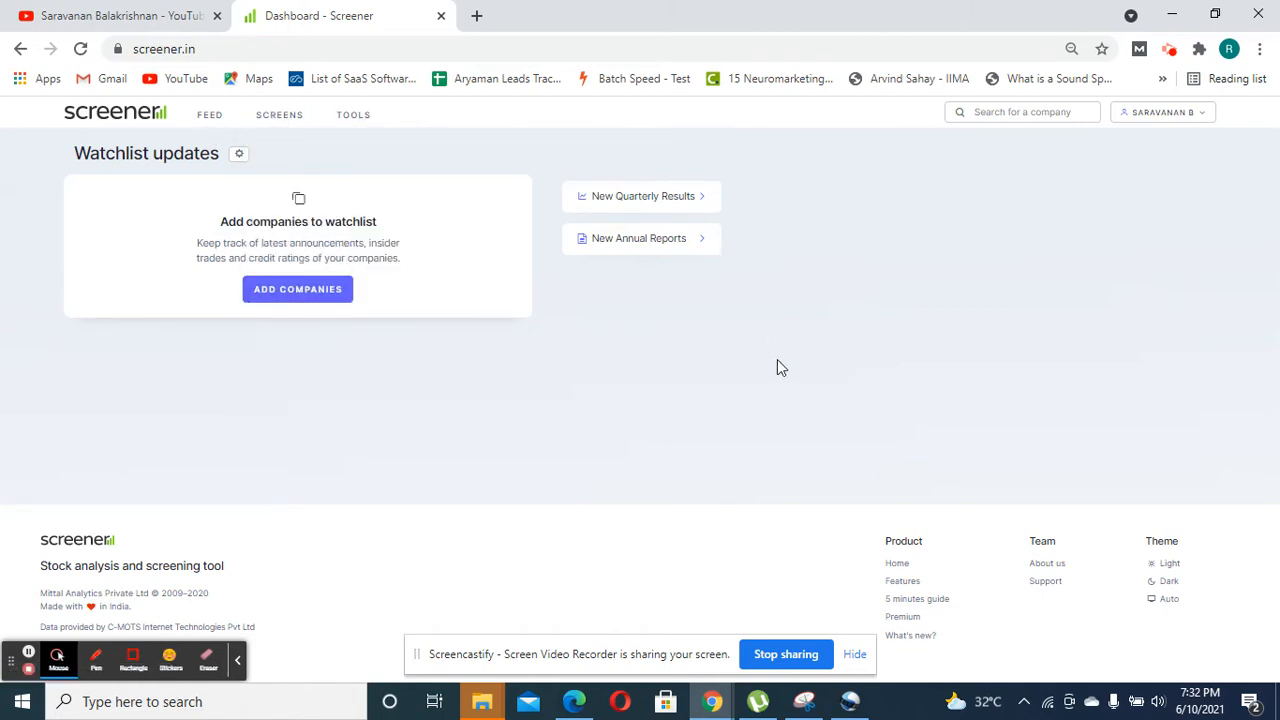
mouse_move(240, 324)
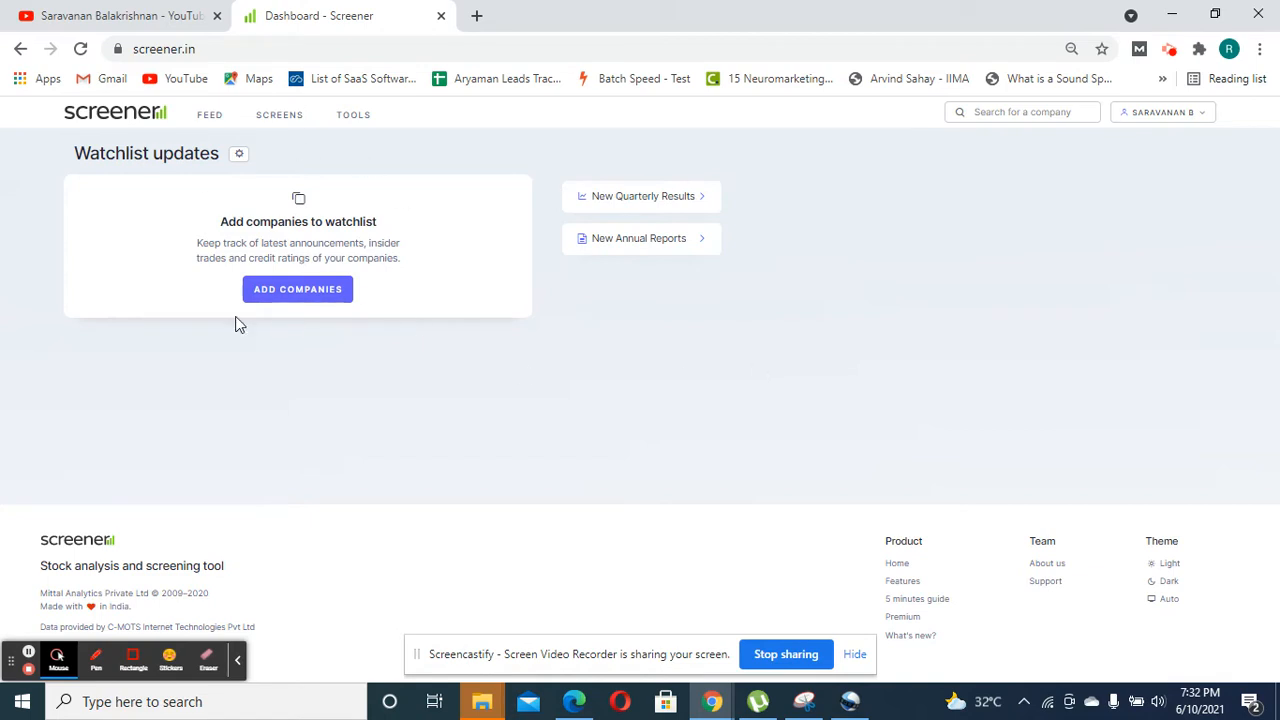
mouse_move(416, 336)
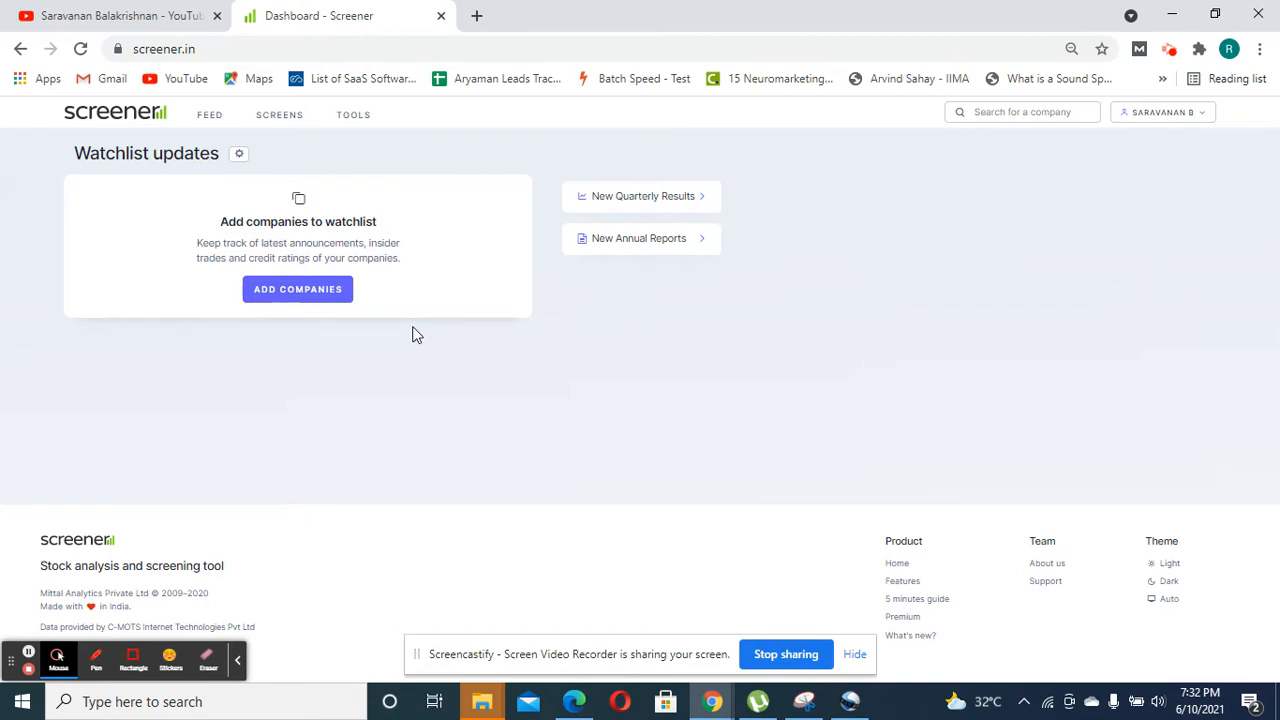
mouse_move(128, 160)
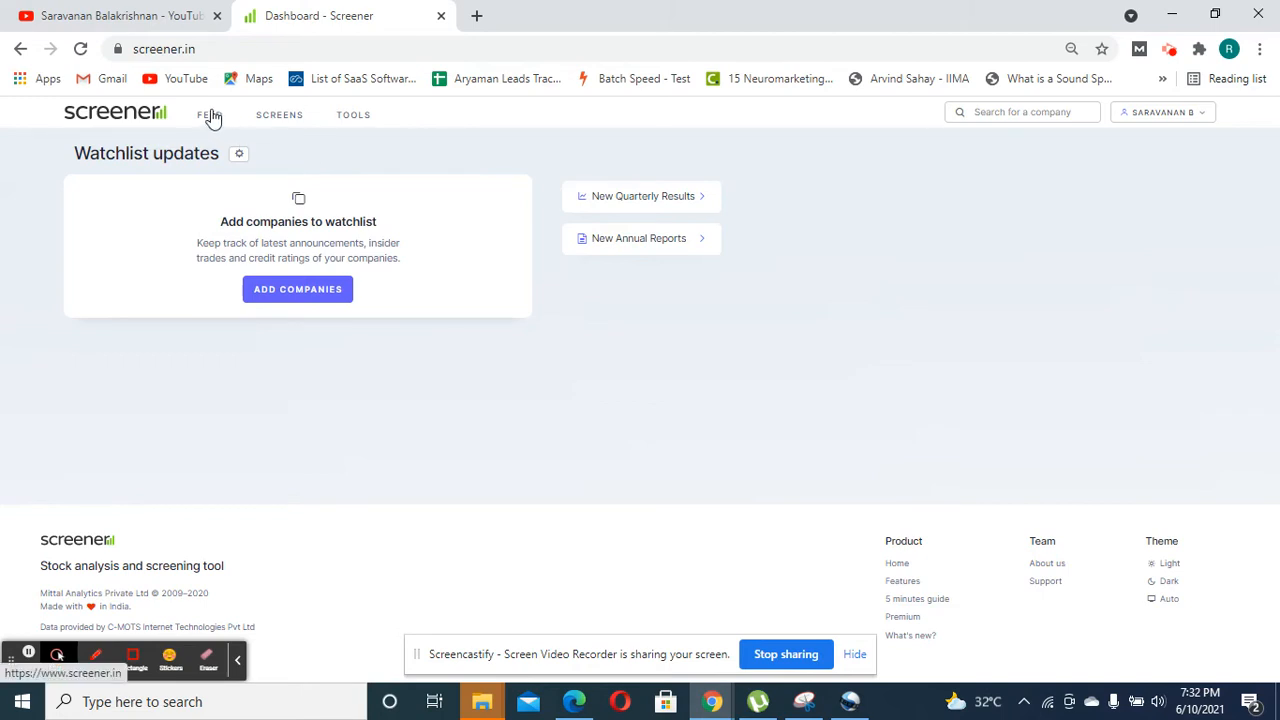
mouse_move(130, 204)
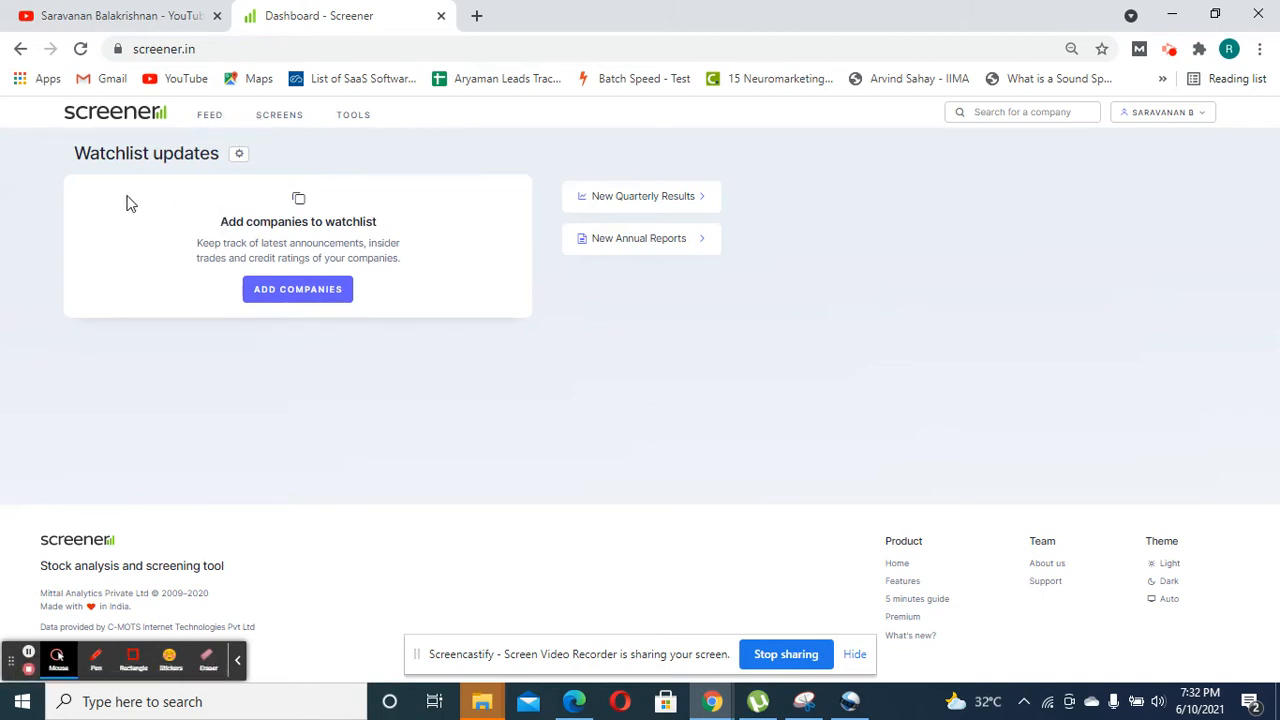
mouse_move(332, 356)
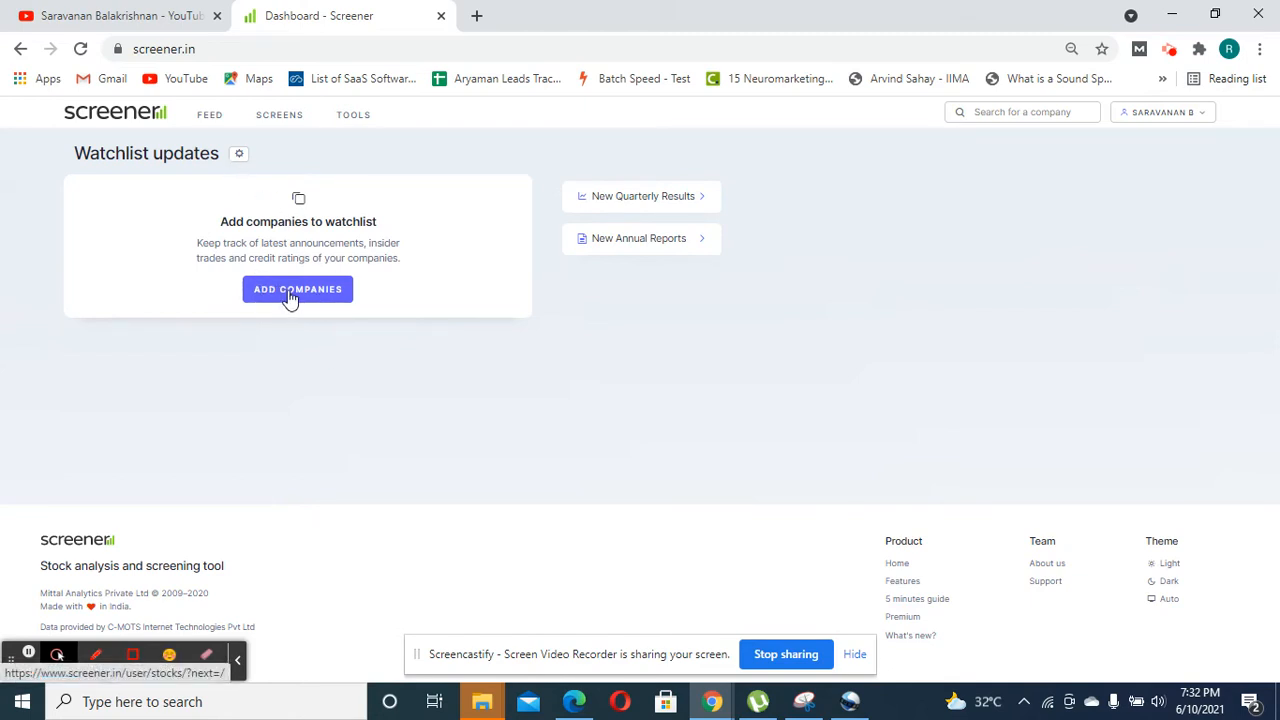
Step: Search 'in' and add Infosys Ltd to the Core Watchlist
left_click(296, 288)
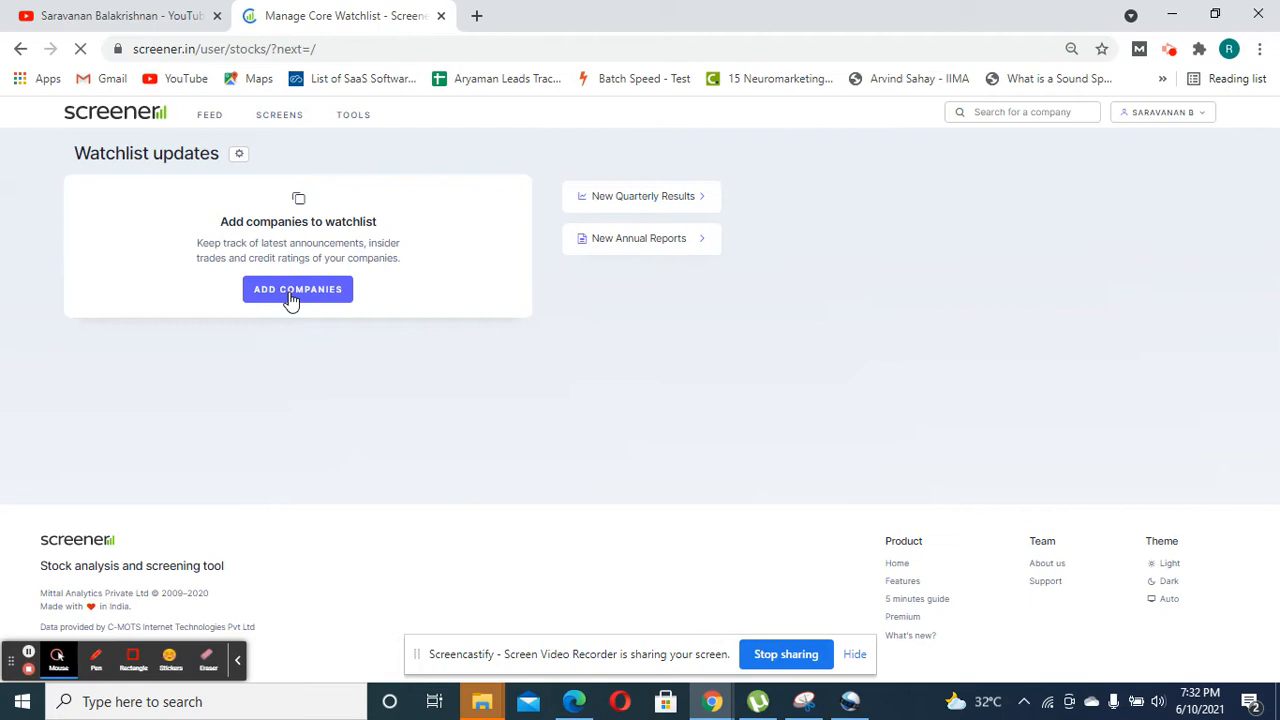
left_click(298, 288)
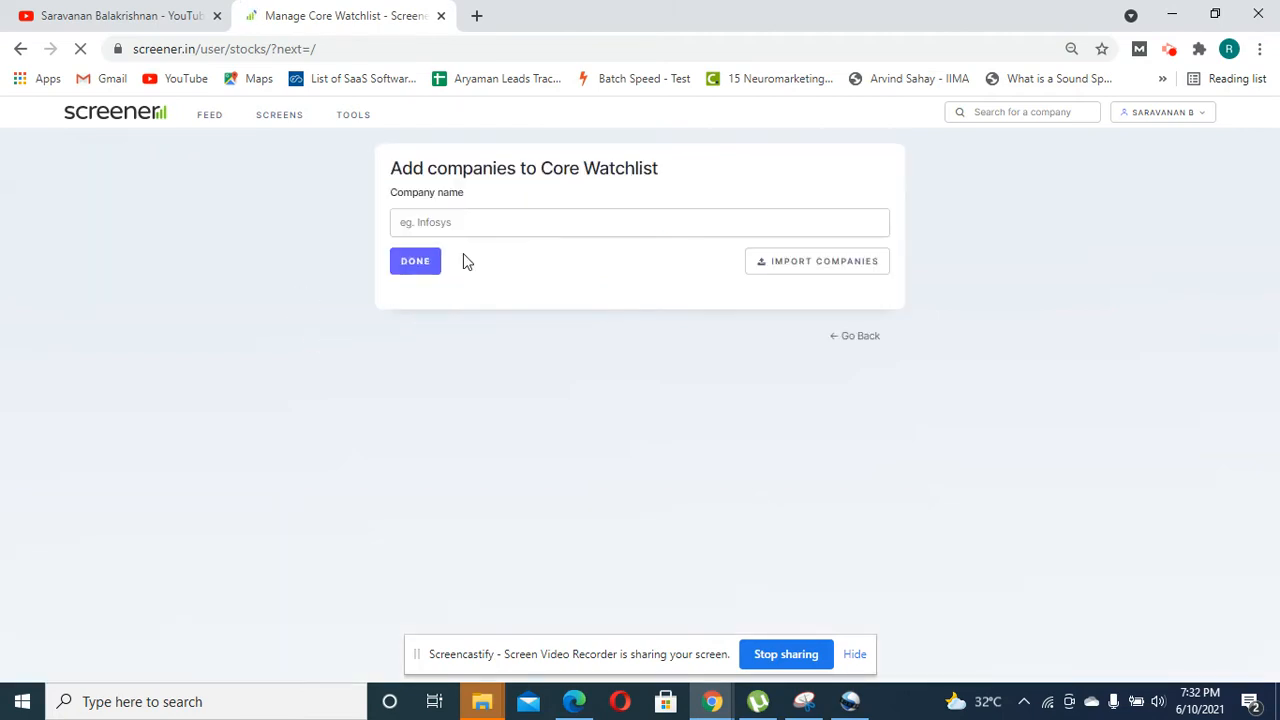
type("inf")
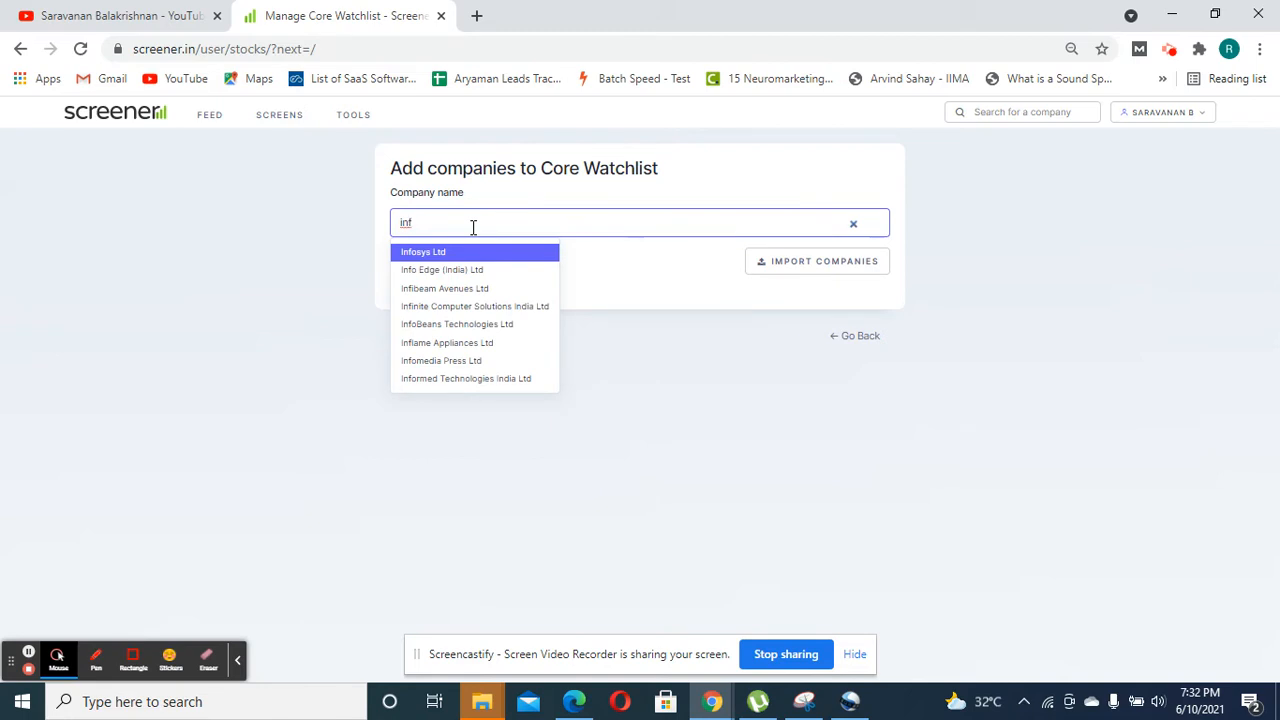
left_click(424, 252)
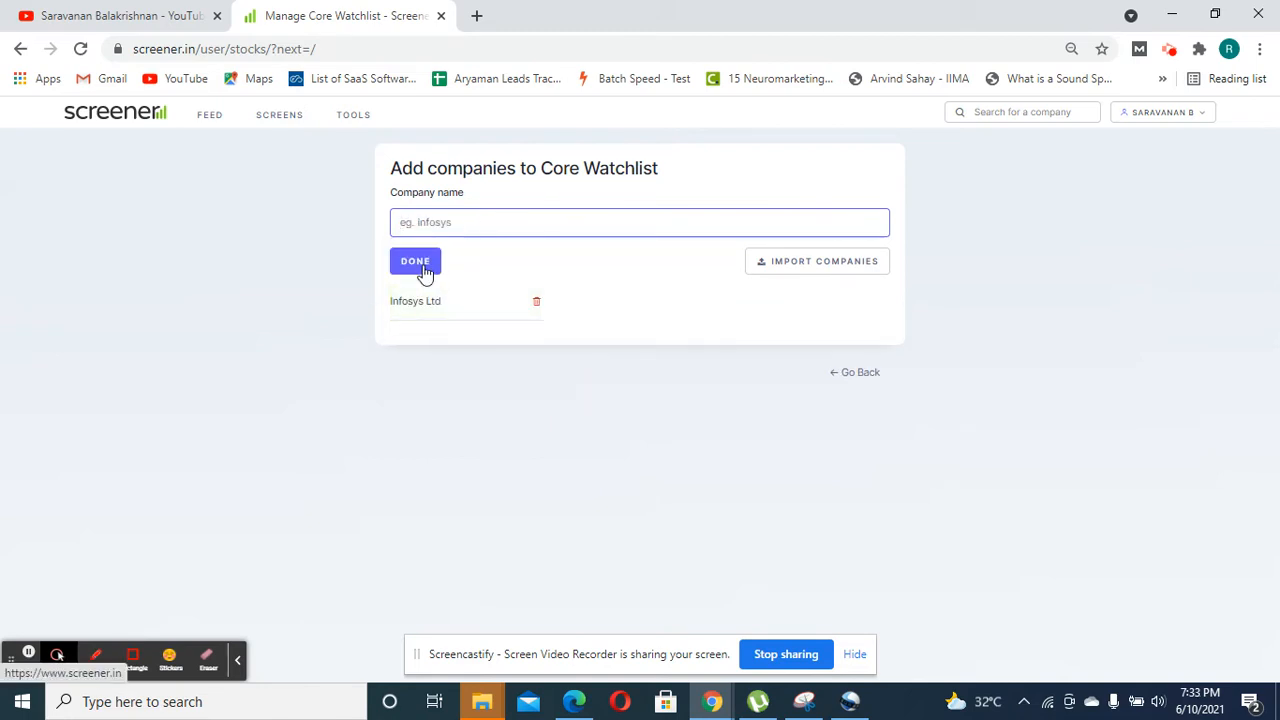
mouse_move(416, 270)
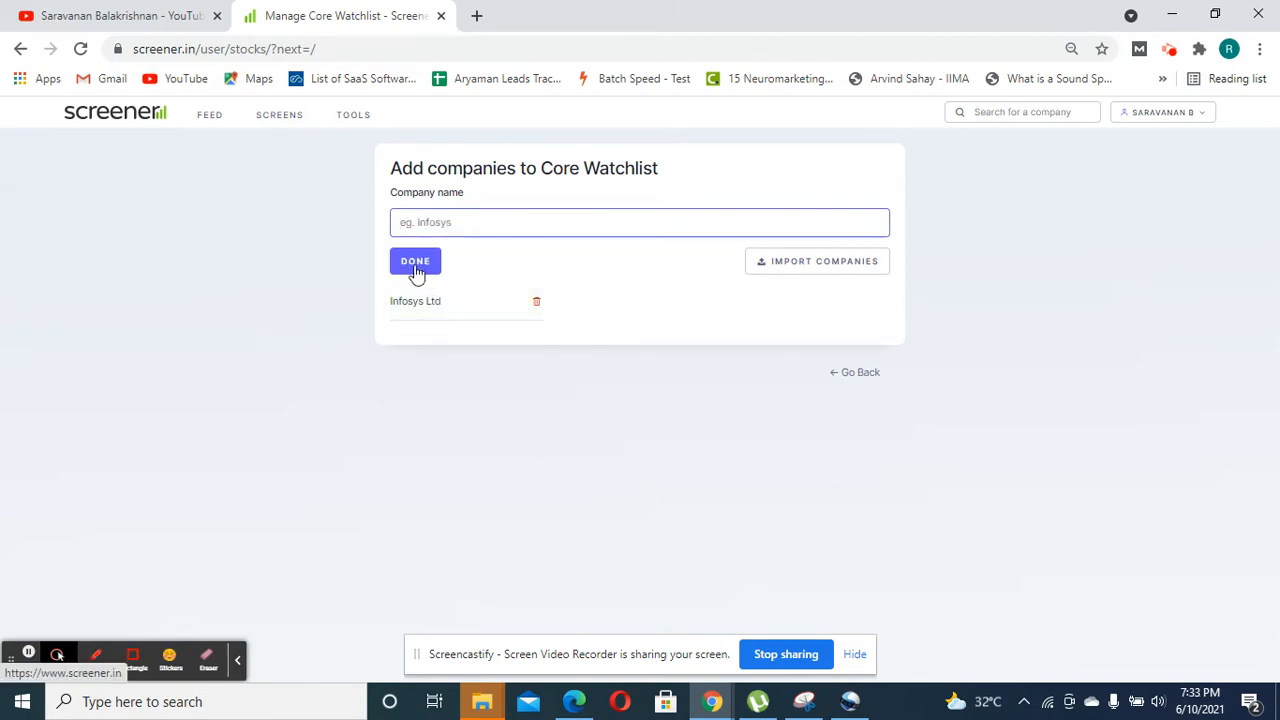
Step: Finish adding companies and scroll the dashboard's watchlist updates
left_click(416, 260)
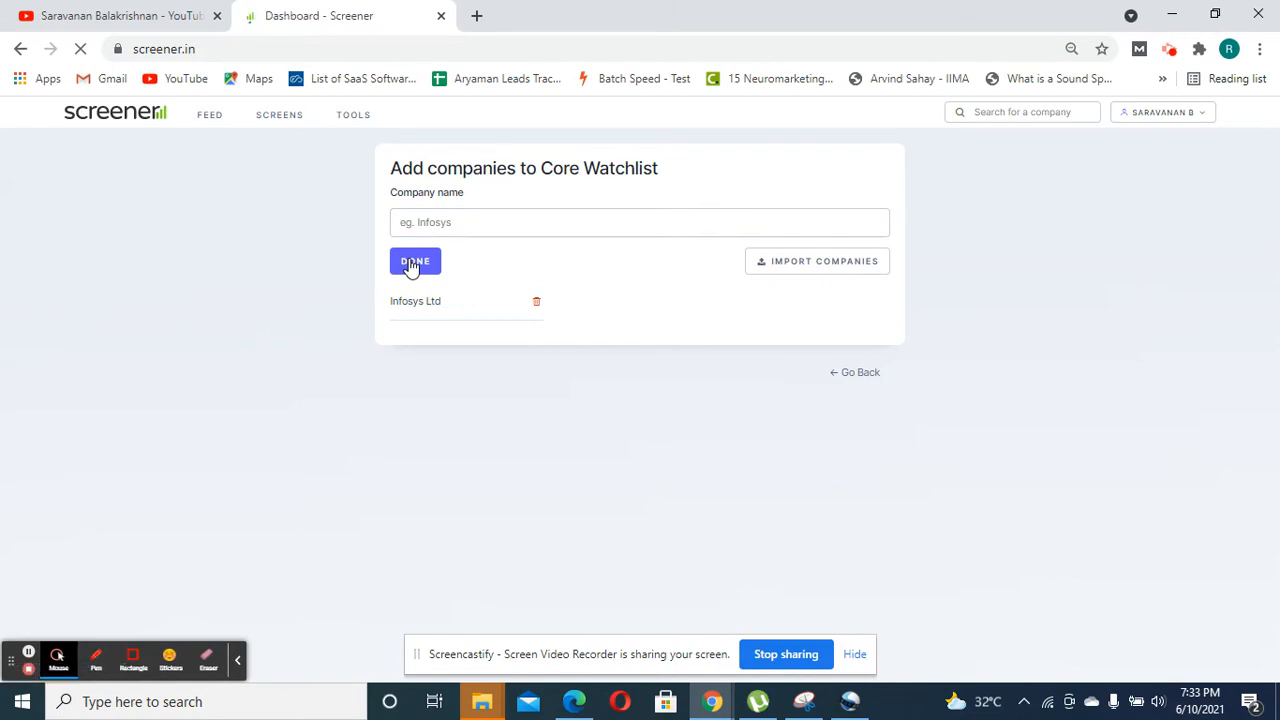
left_click(416, 260)
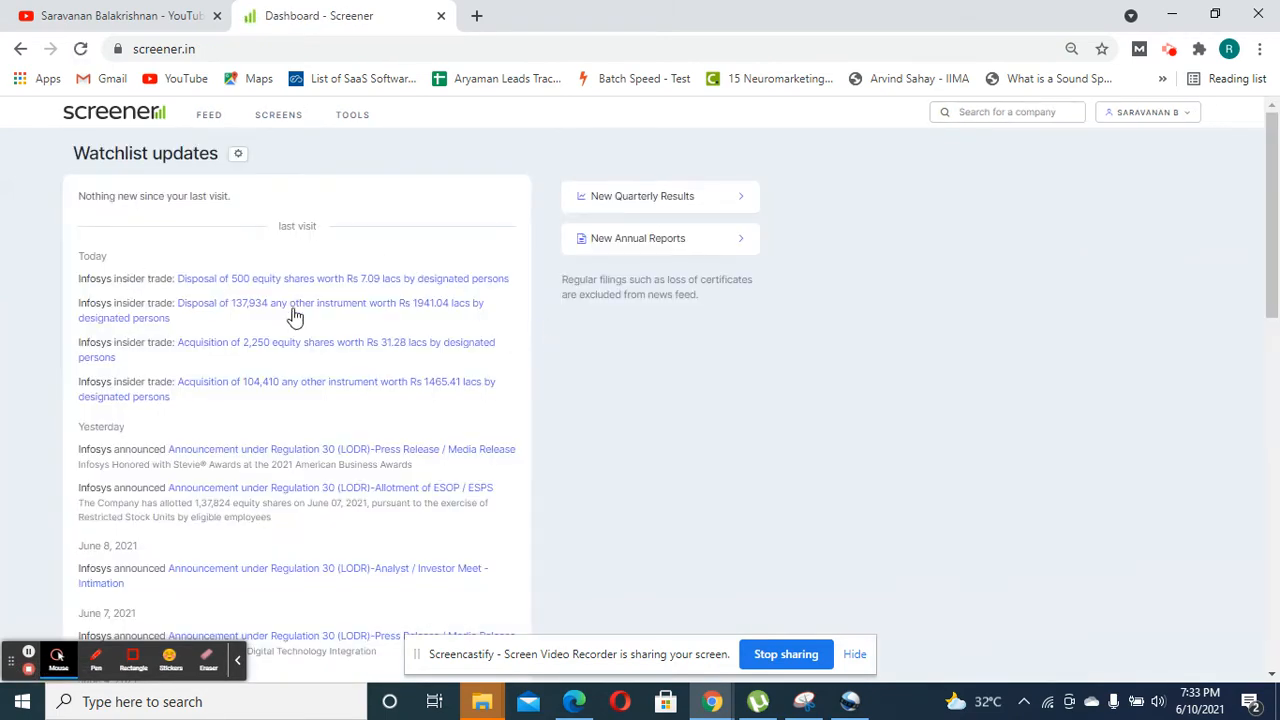
scroll("down", 3)
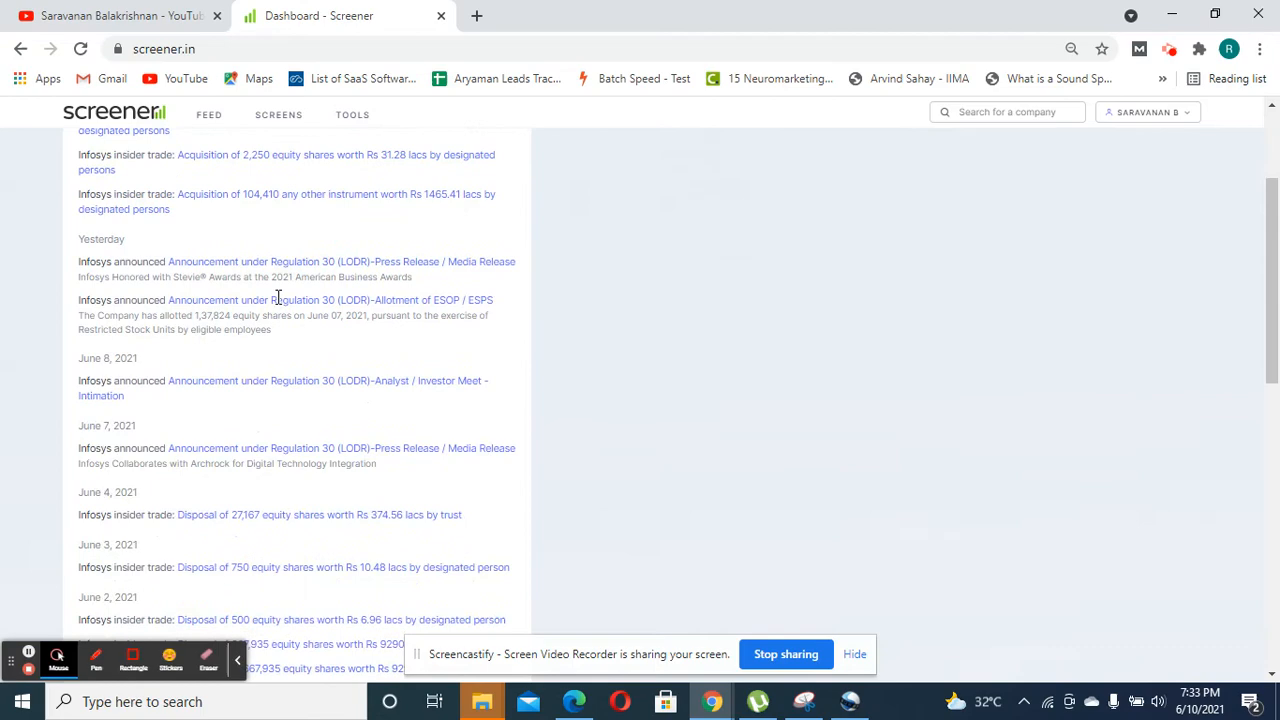
scroll("down", 3)
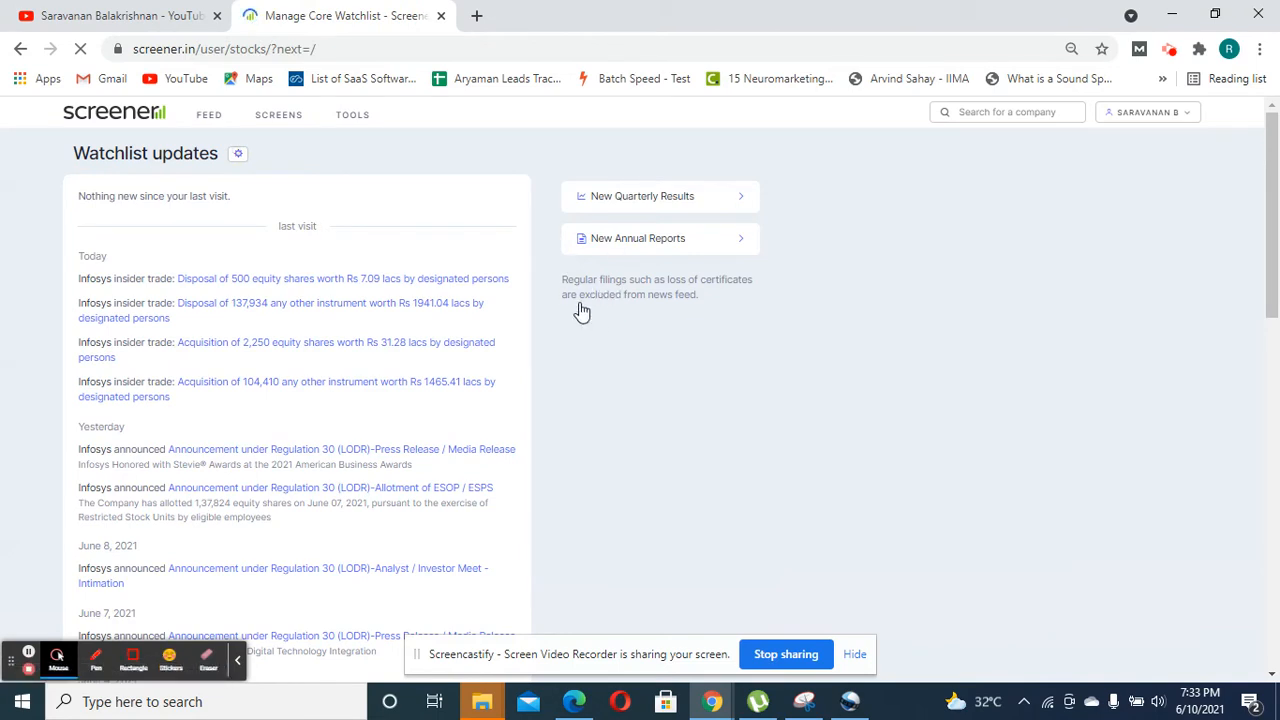
Step: Search 'wi', add Wipro Ltd to the Core Watchlist and finish adding companies
left_click(236, 152)
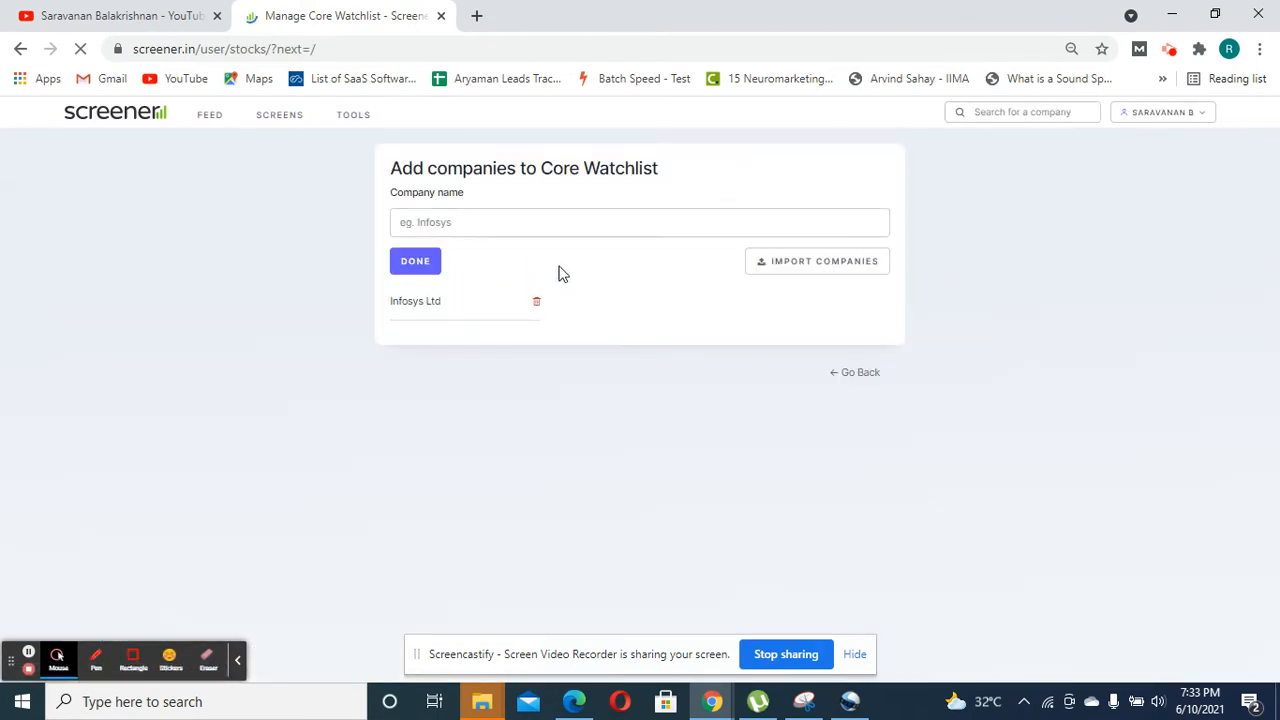
type("wi")
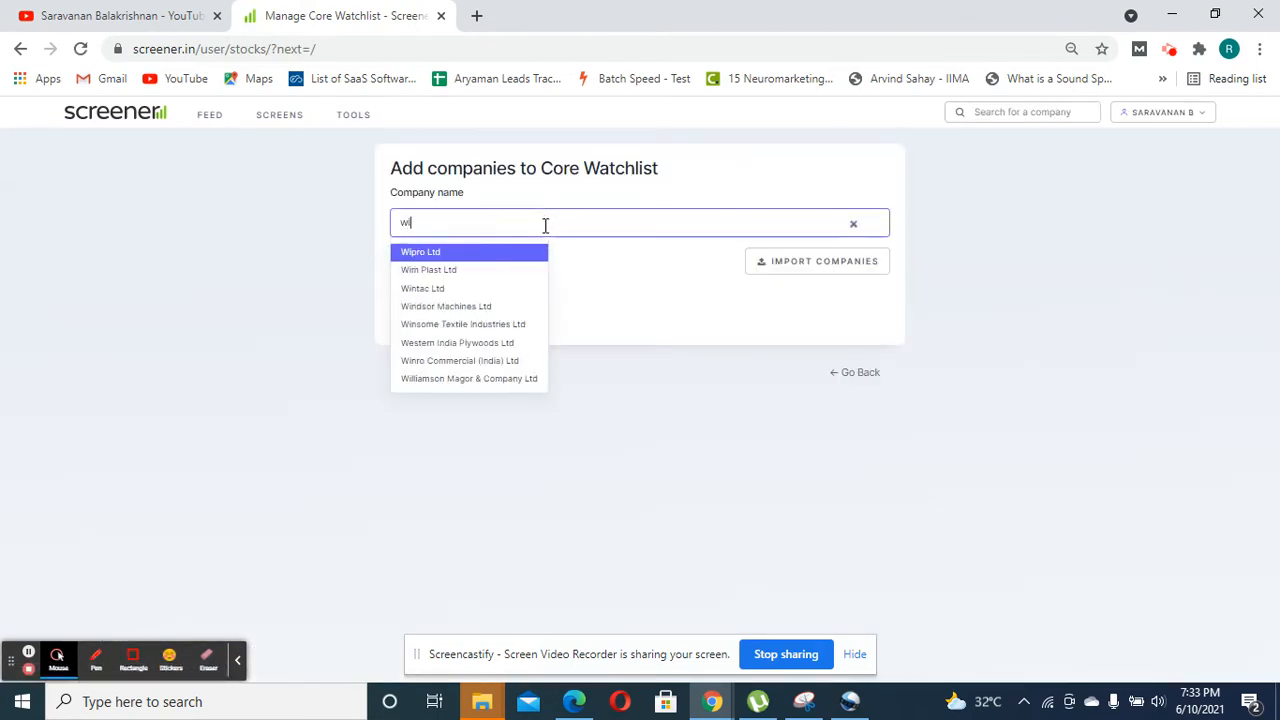
left_click(420, 252)
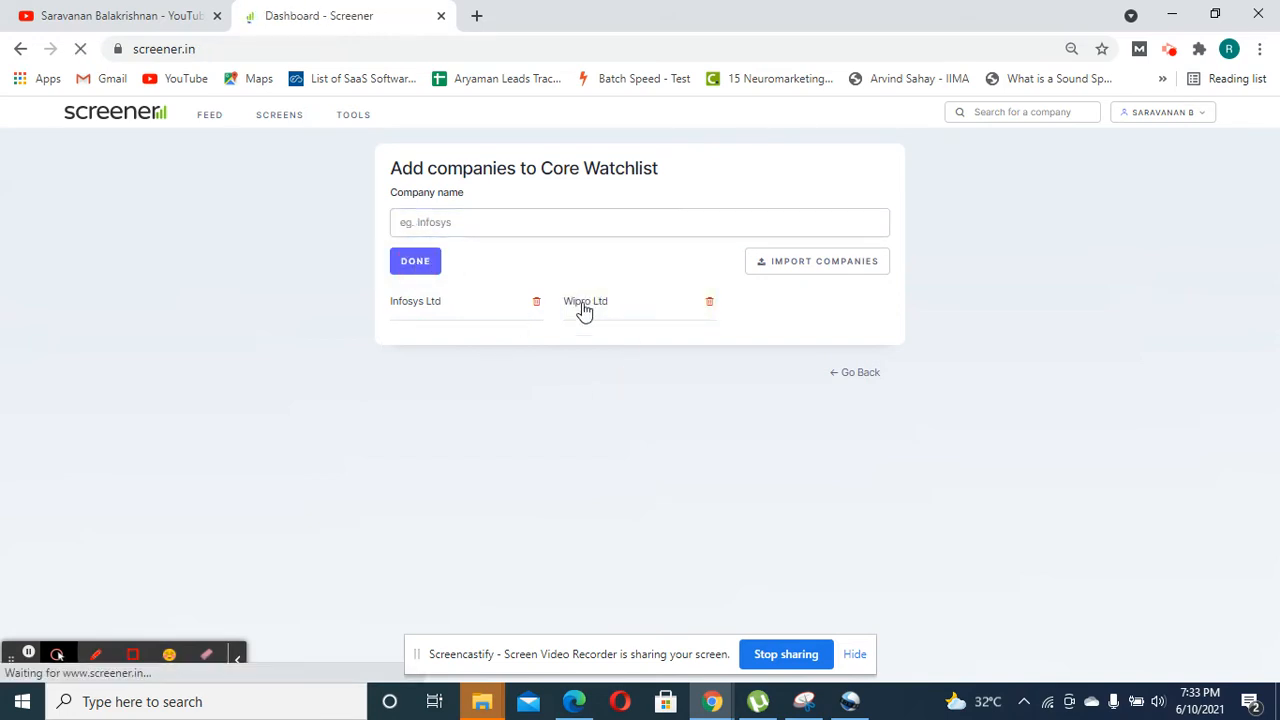
left_click(416, 260)
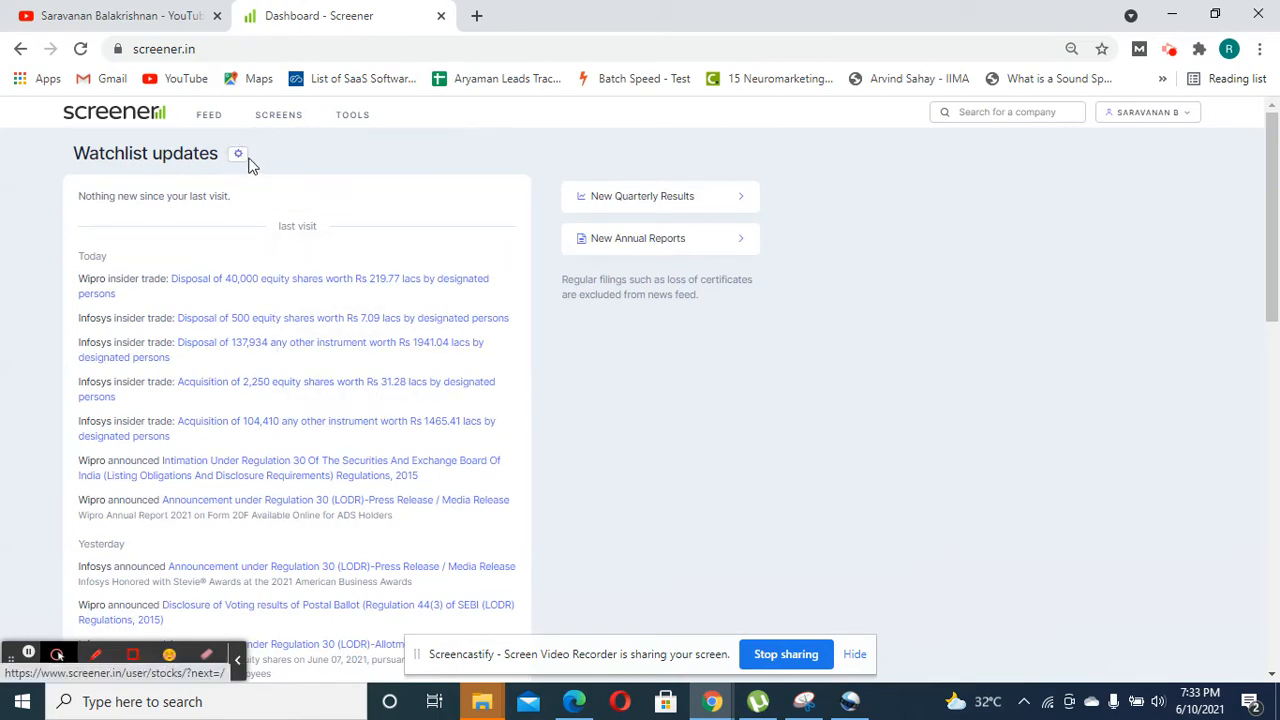
mouse_move(278, 114)
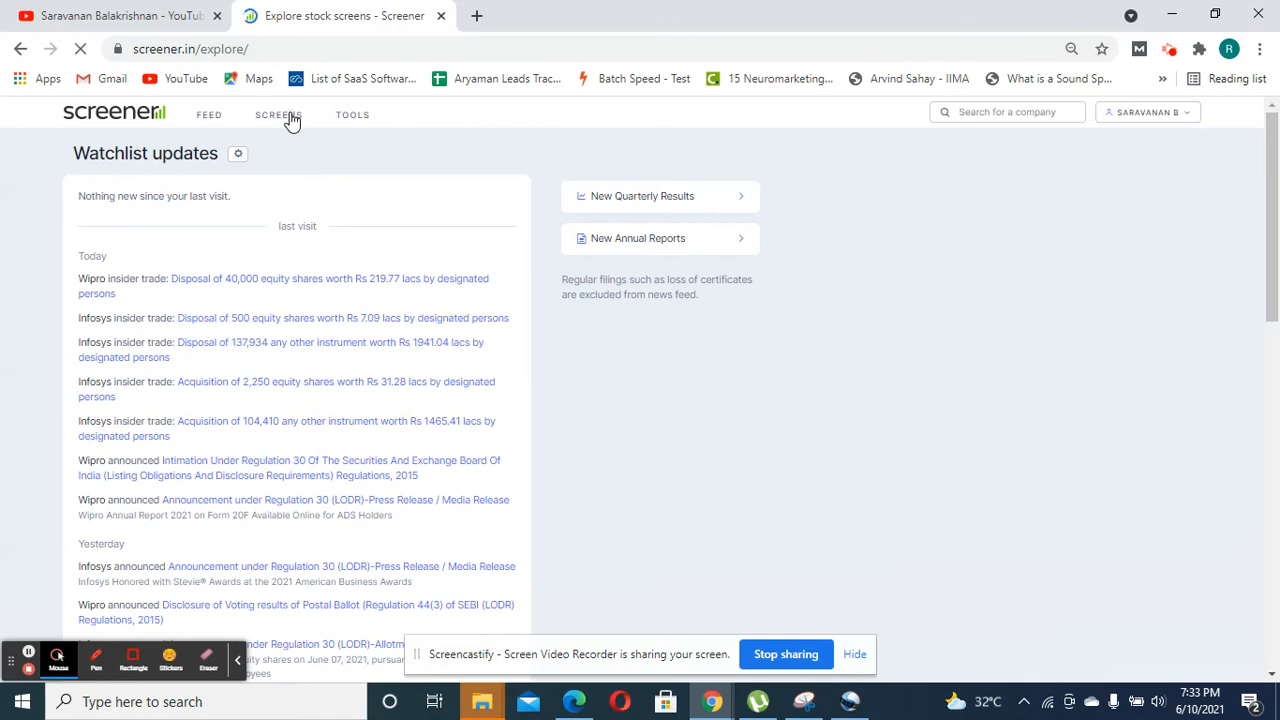
Step: Go to the Screens page and start creating a new stock screen
left_click(278, 114)
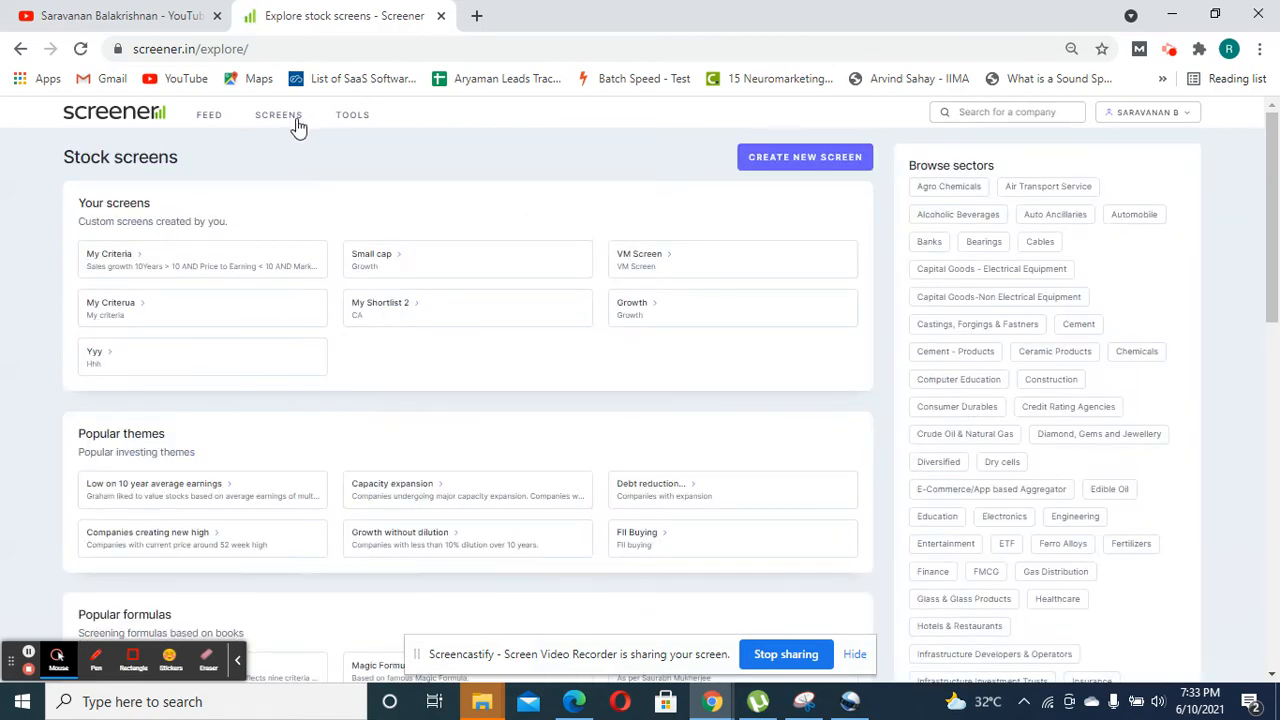
mouse_move(712, 154)
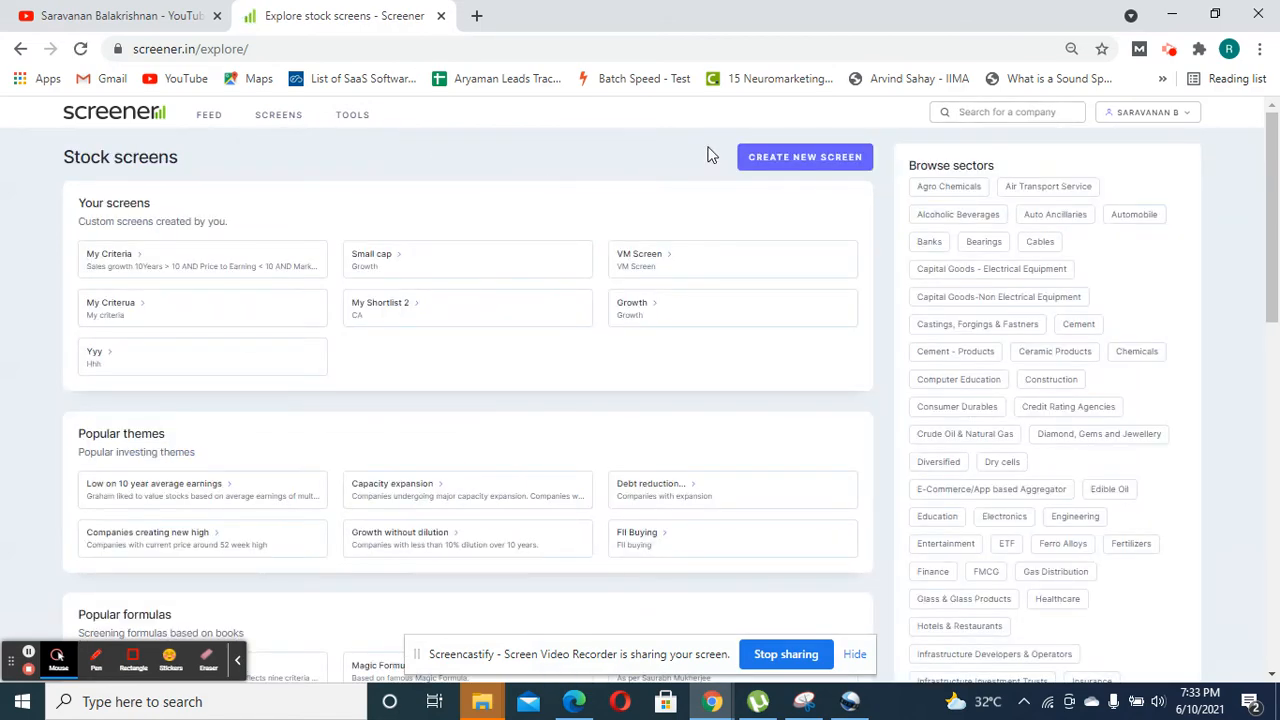
left_click(804, 156)
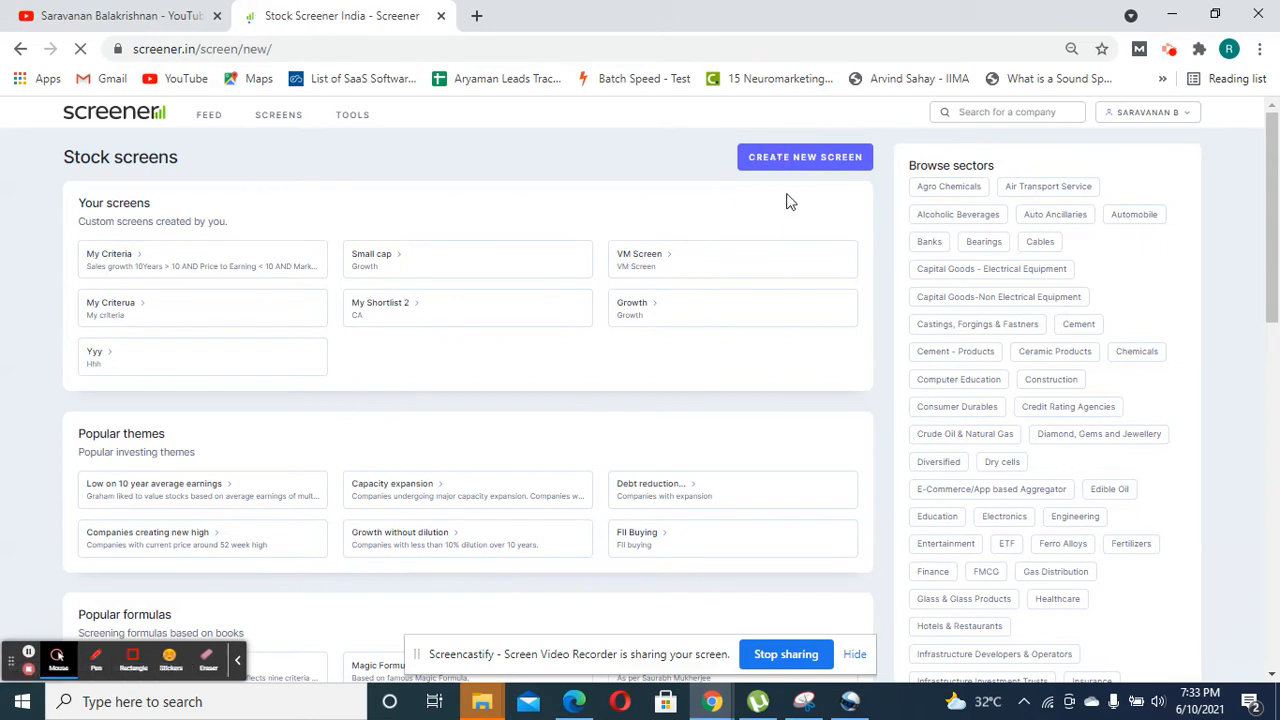
Step: Insert Market Capitalization into the query box from the 'market' suggestions
left_click(804, 156)
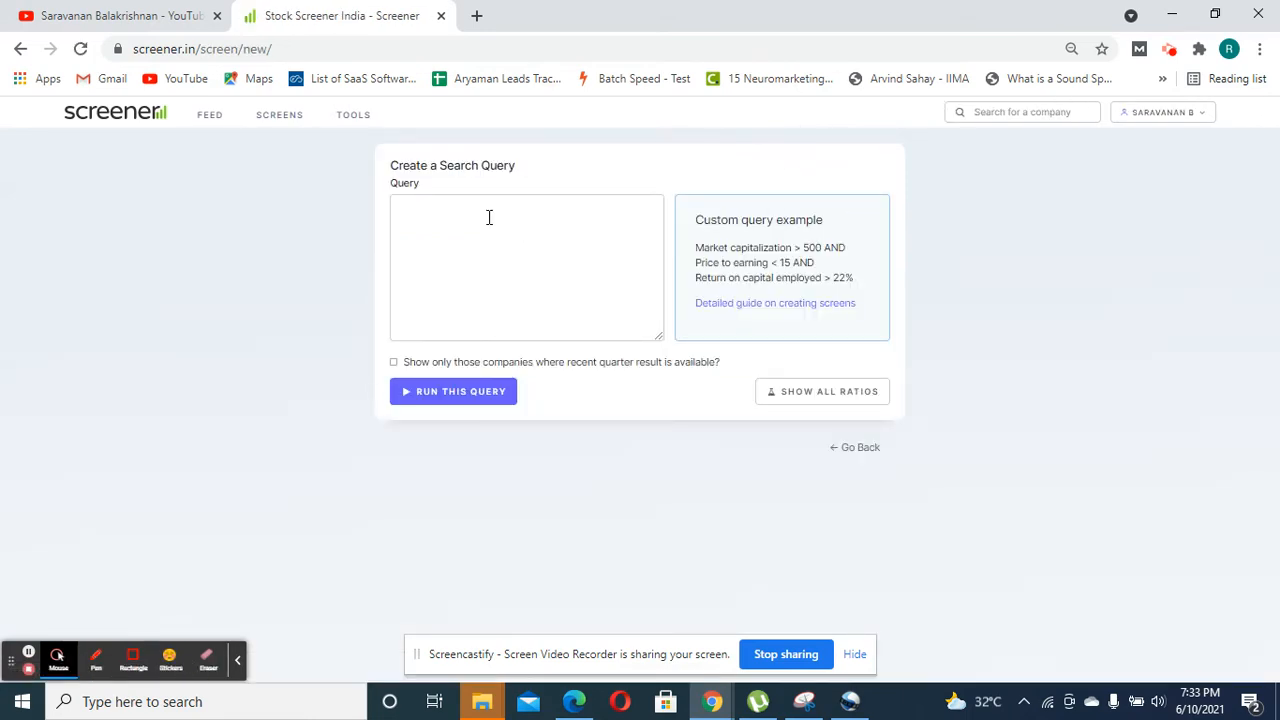
type("ma")
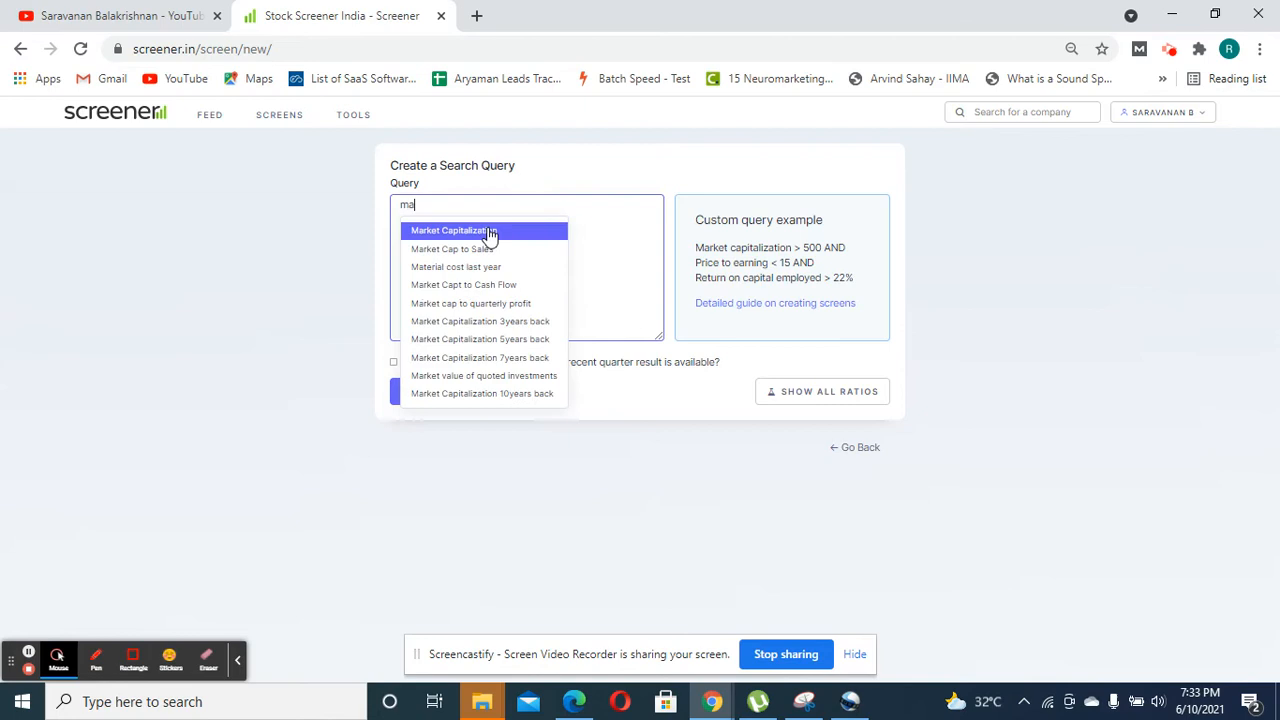
type("rket")
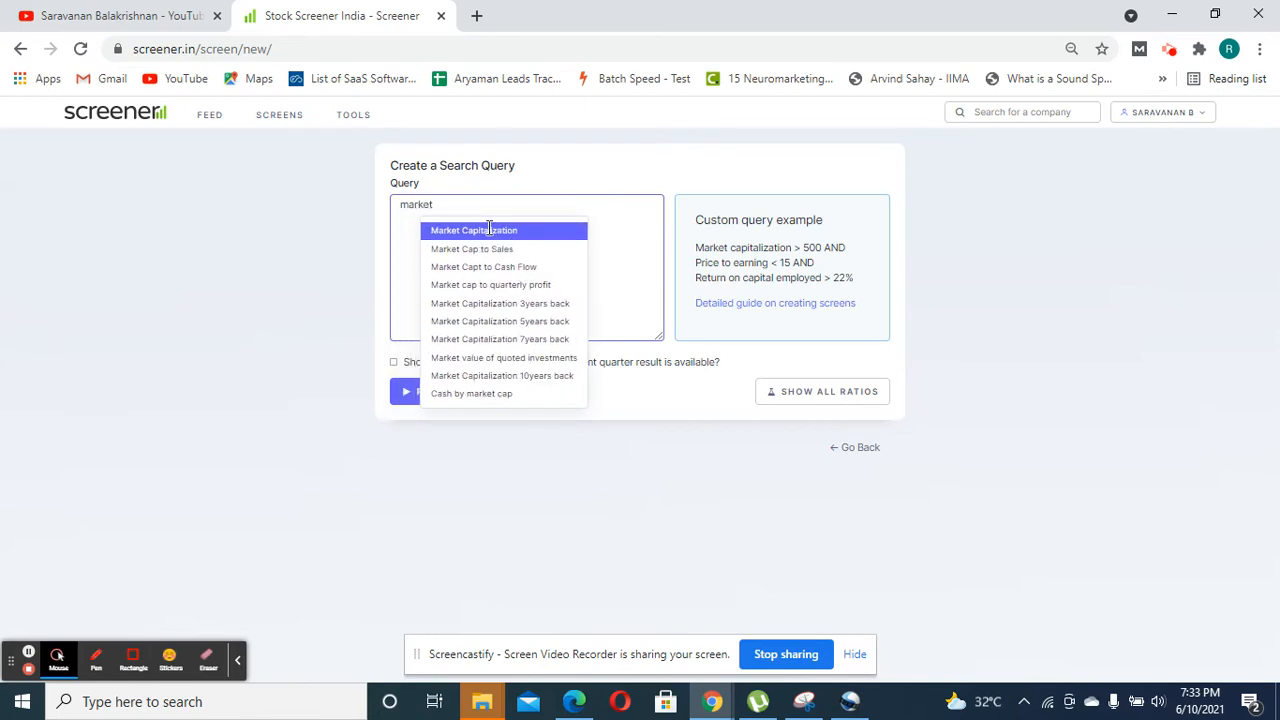
left_click(474, 230)
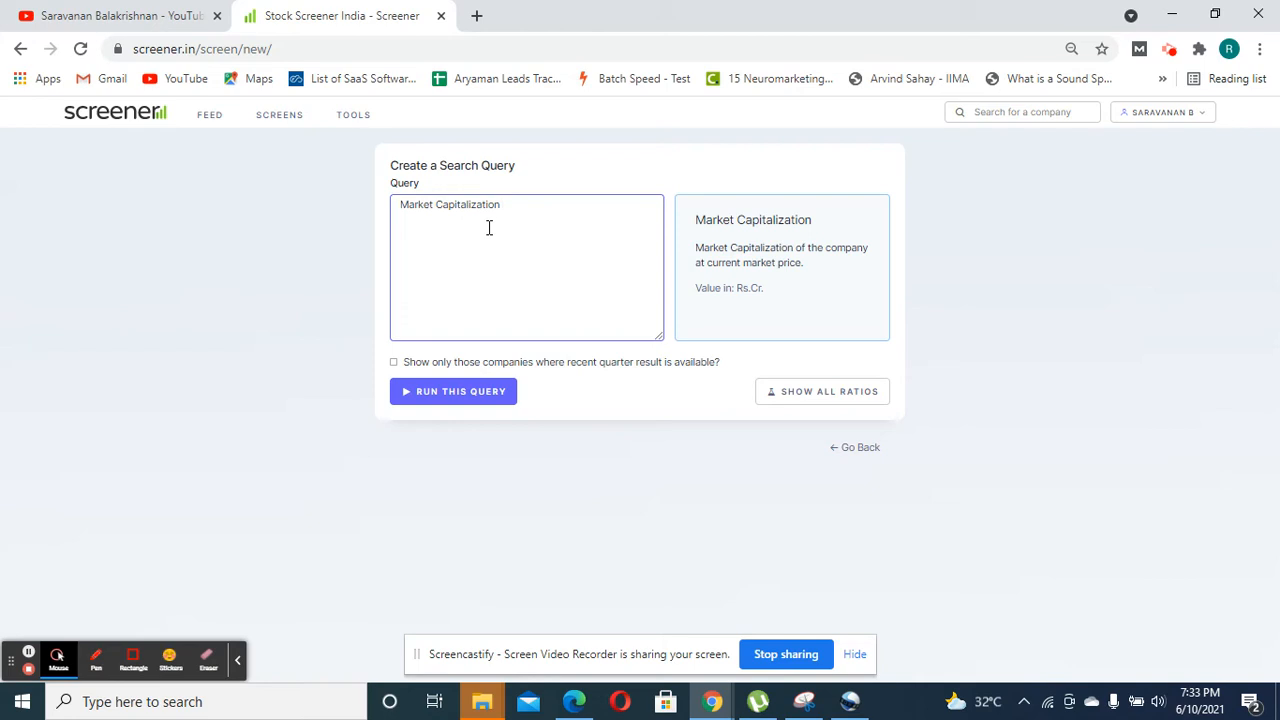
Step: Complete the query 'Market Capitalization > 1000 AND Sales > 1000' and run it
type(">")
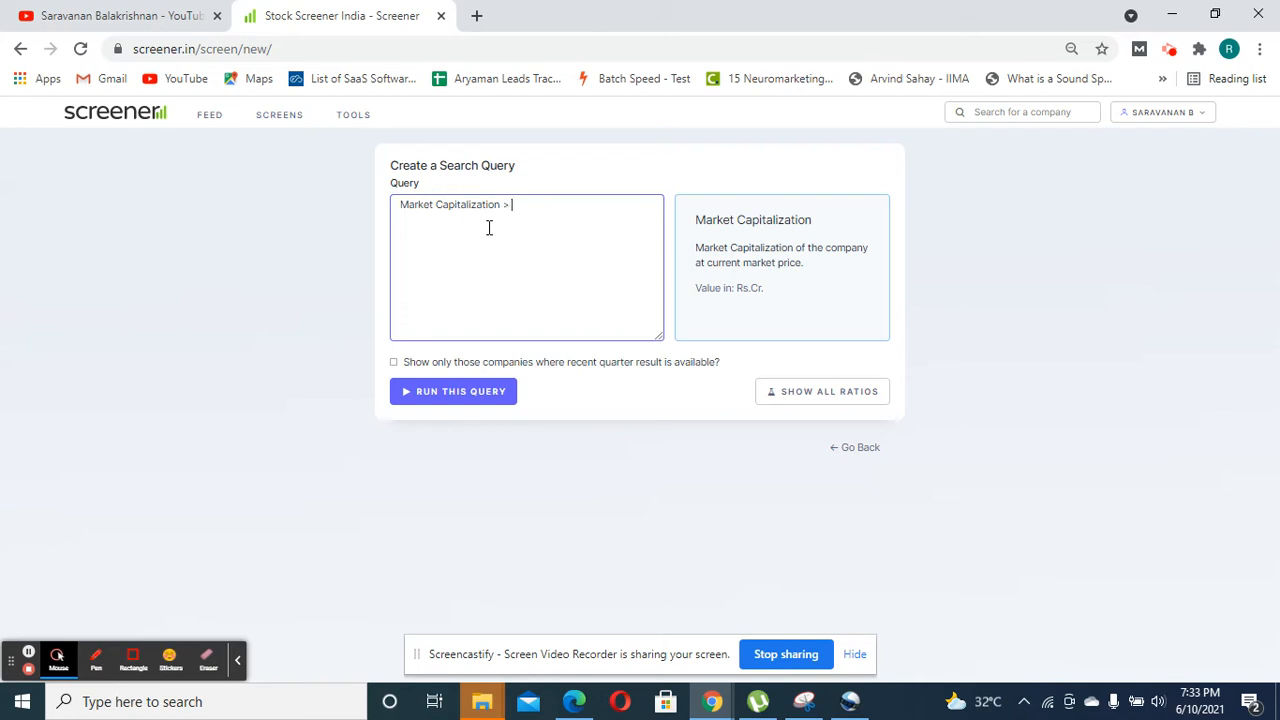
type("1000")
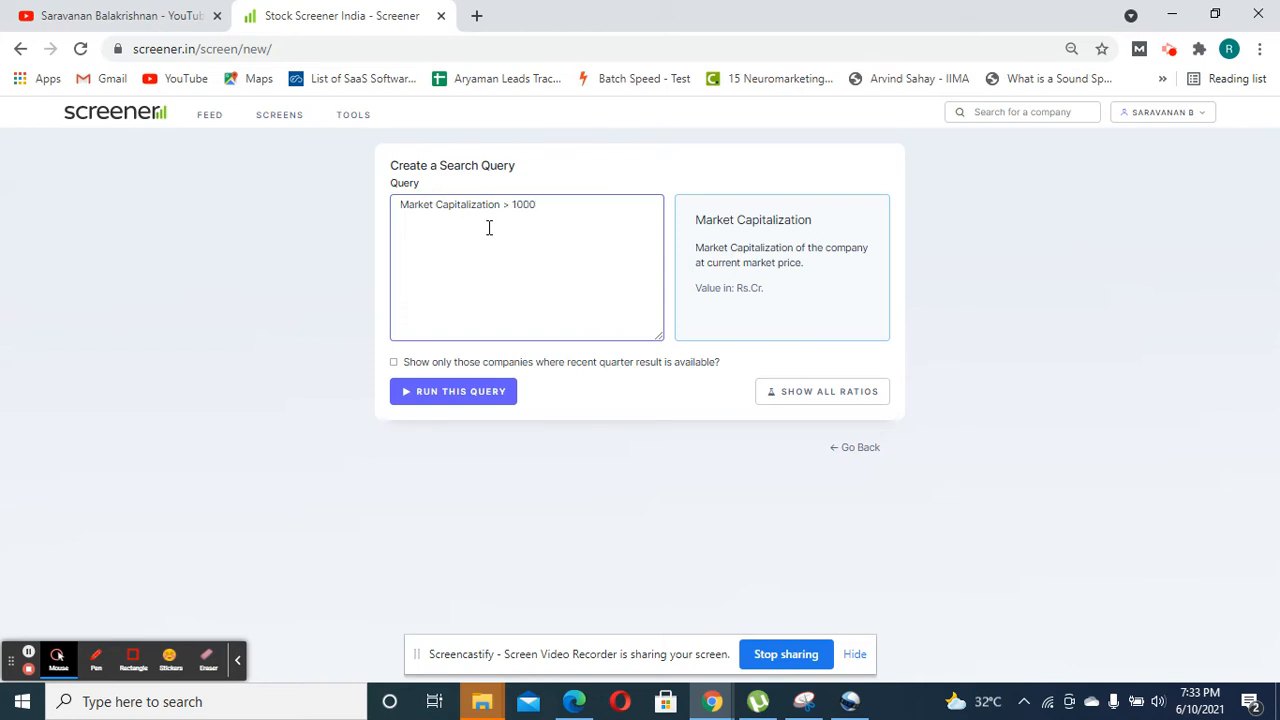
type("AND")
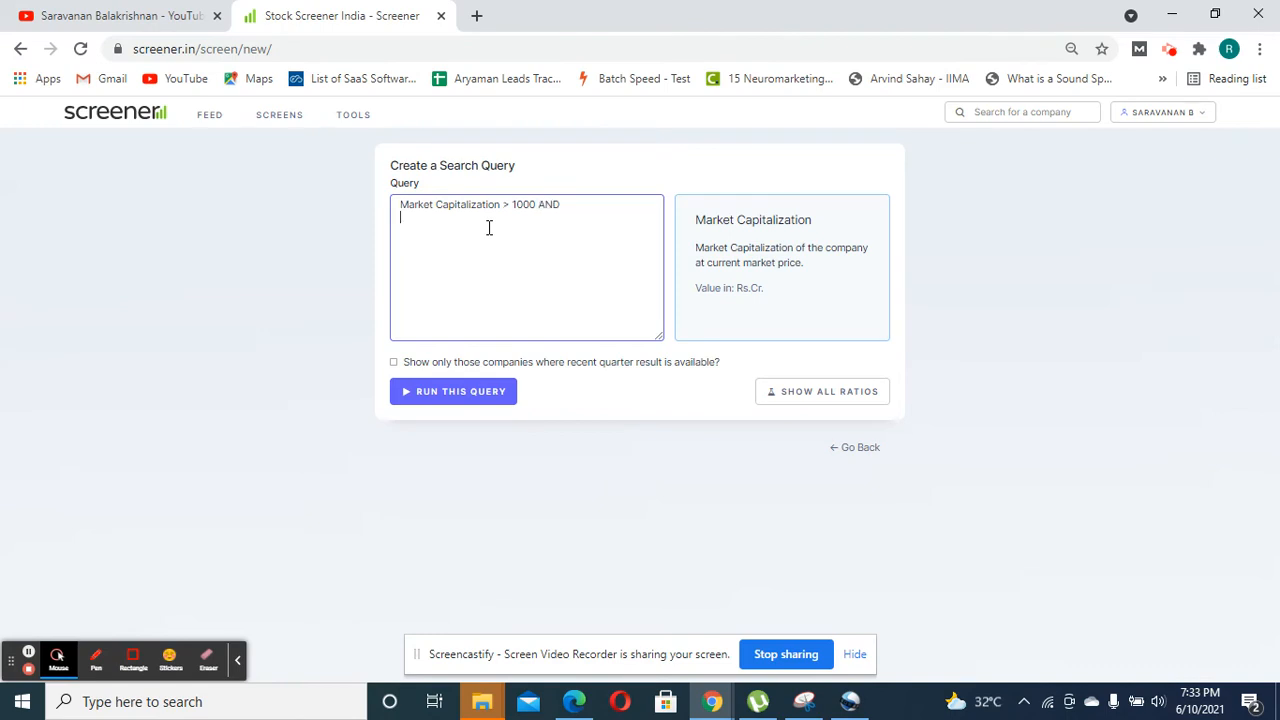
type("Sales")
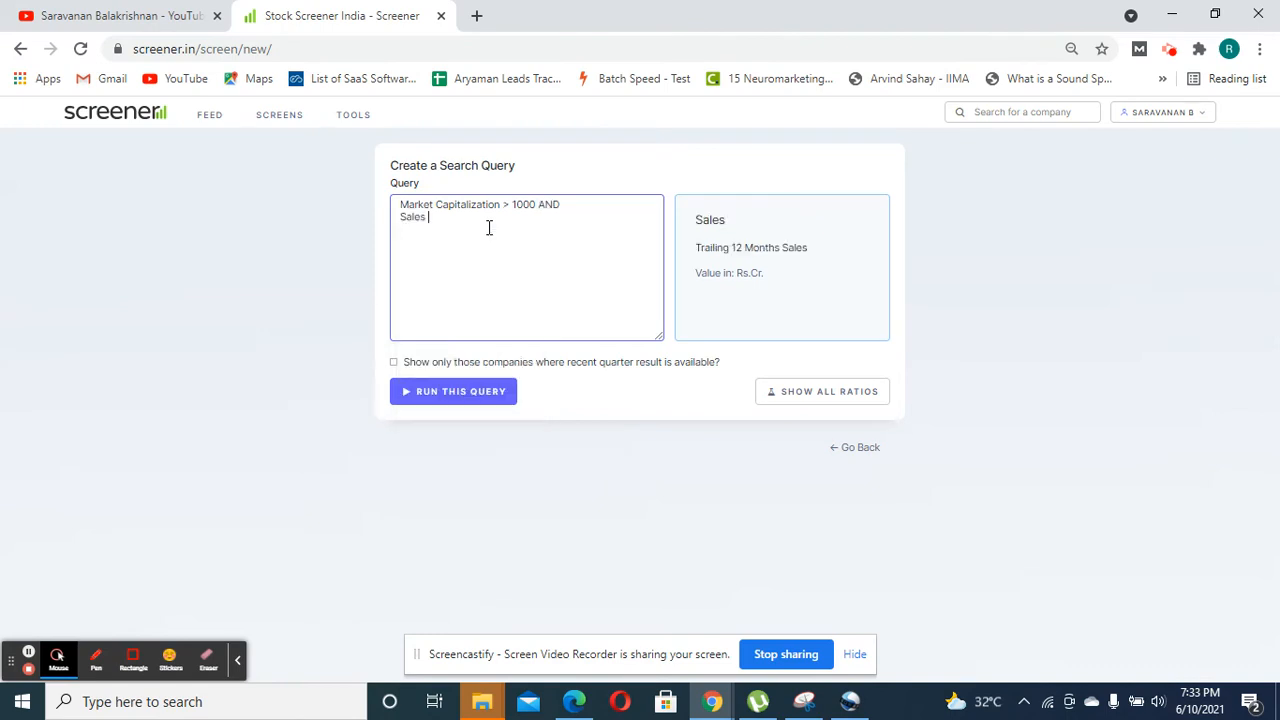
type("> 1")
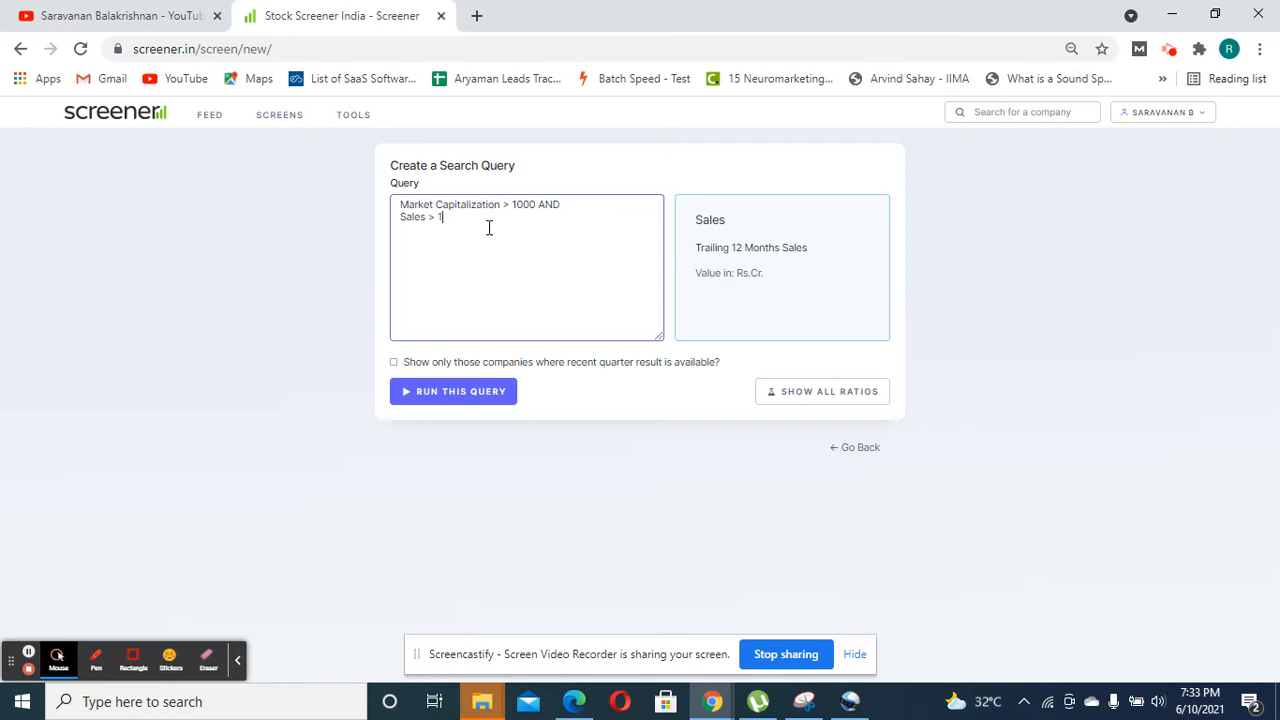
type("000")
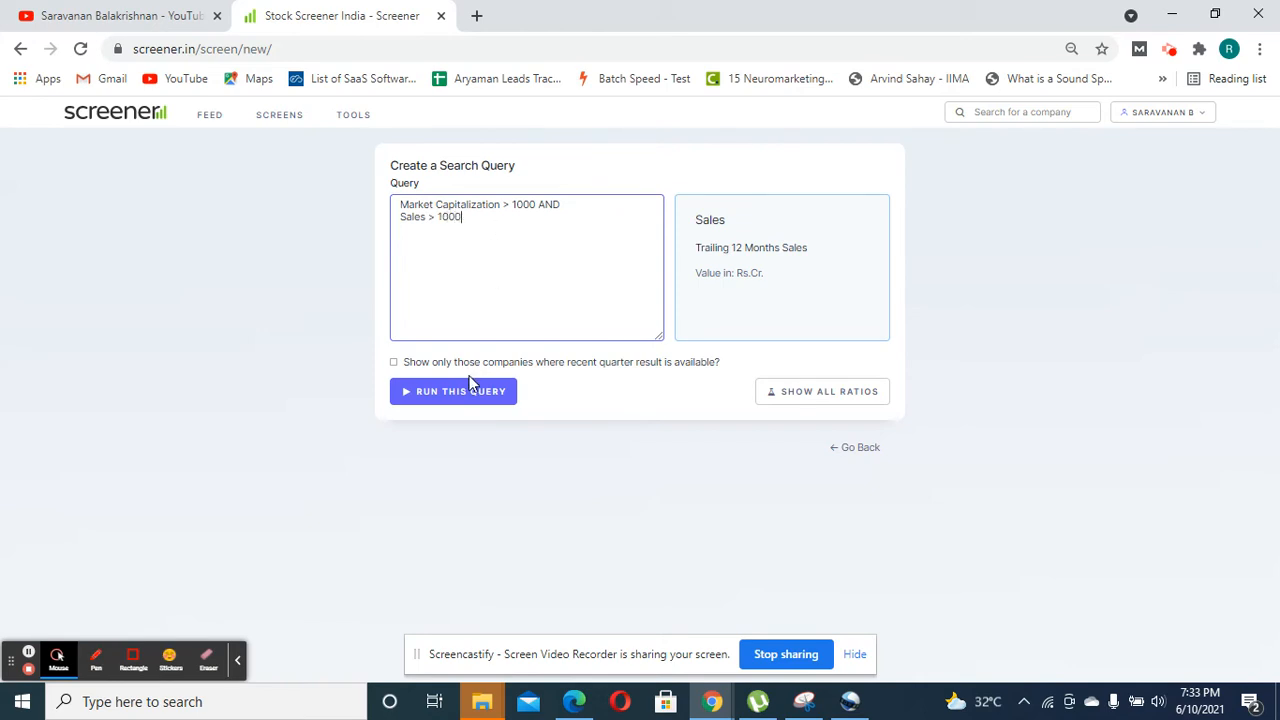
left_click(452, 390)
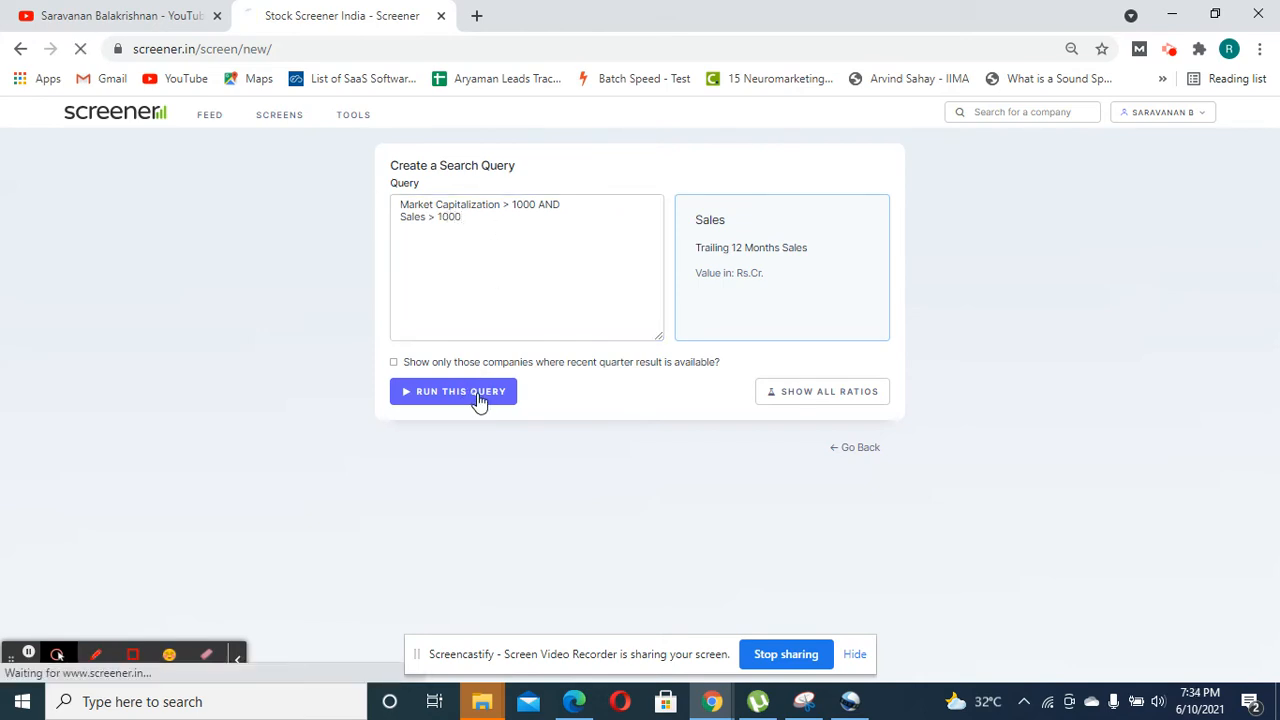
Step: Highlight the 639 results count on the query results page
left_click(452, 390)
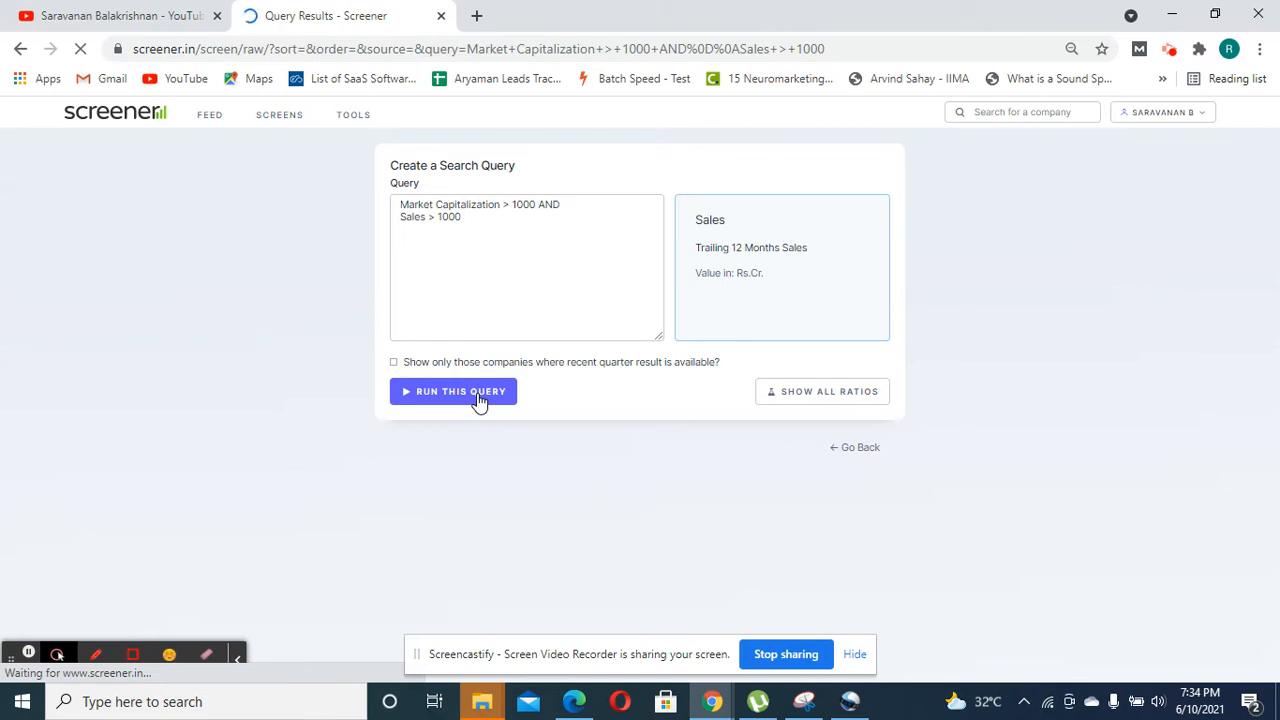
left_click(452, 390)
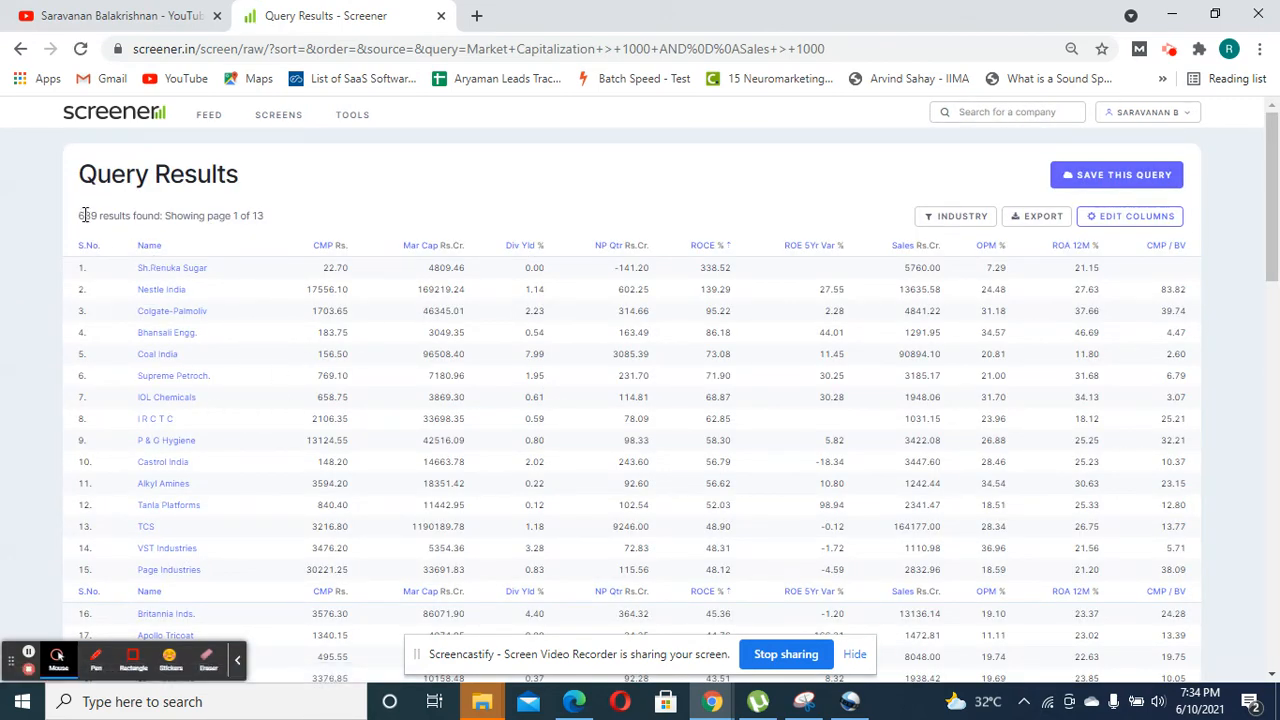
double_click(84, 216)
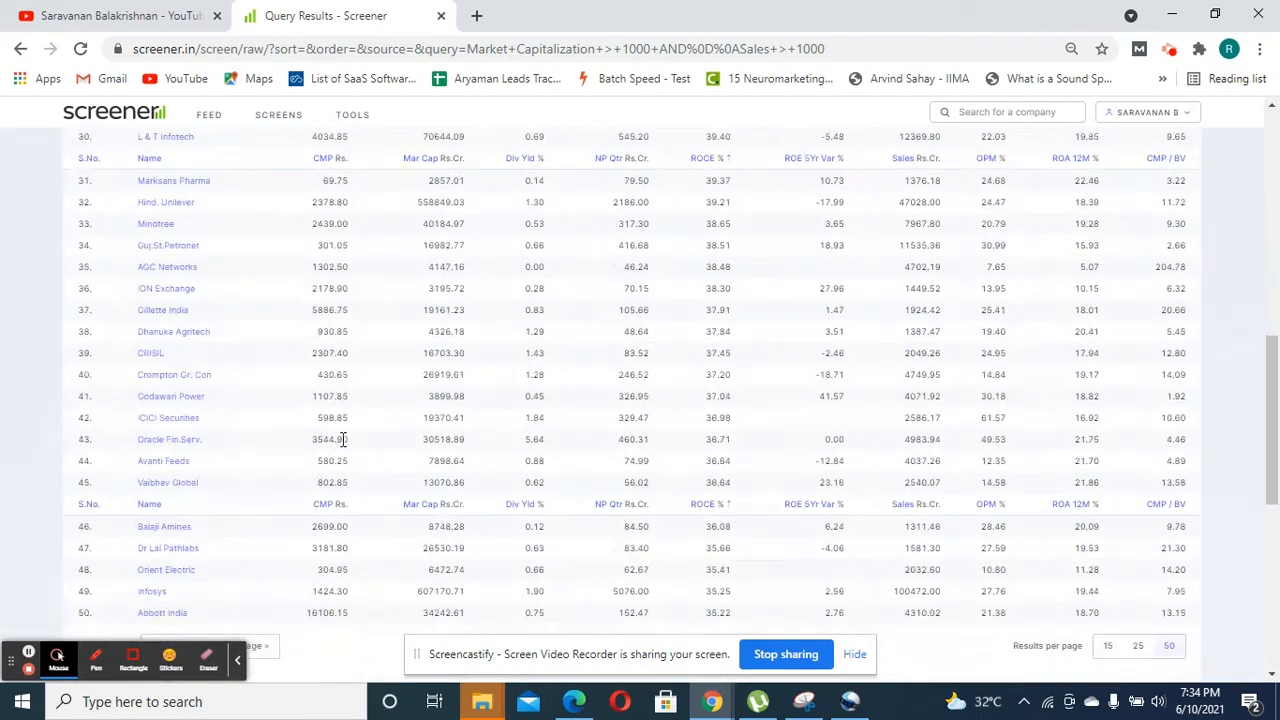
Step: Scroll through the results list and bring up the Screens menu
scroll("up", 3)
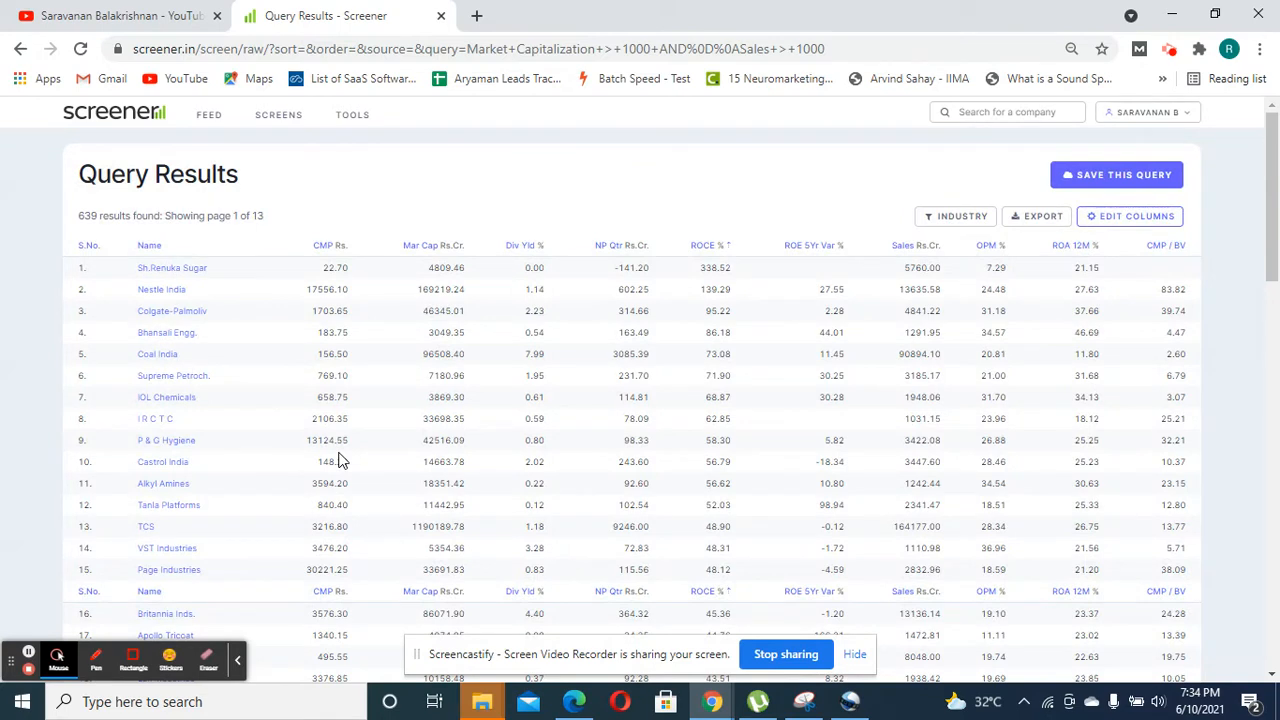
mouse_move(288, 304)
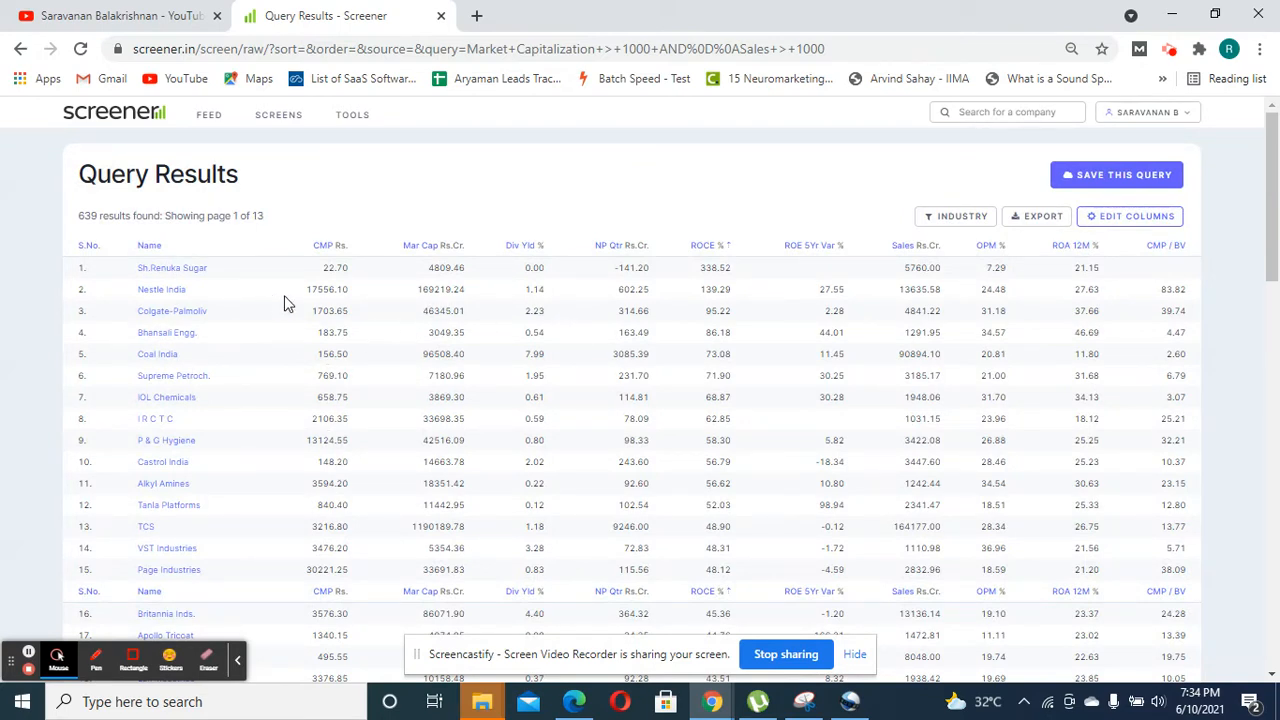
mouse_move(370, 458)
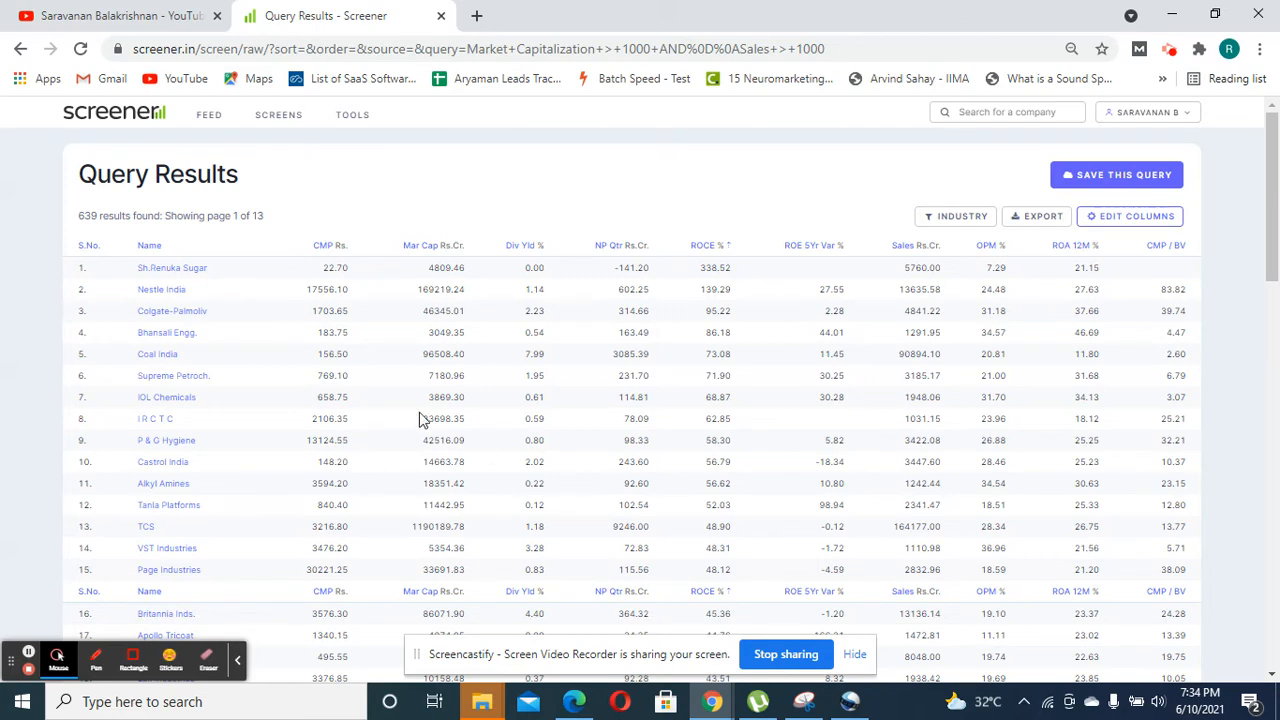
scroll("down", 3)
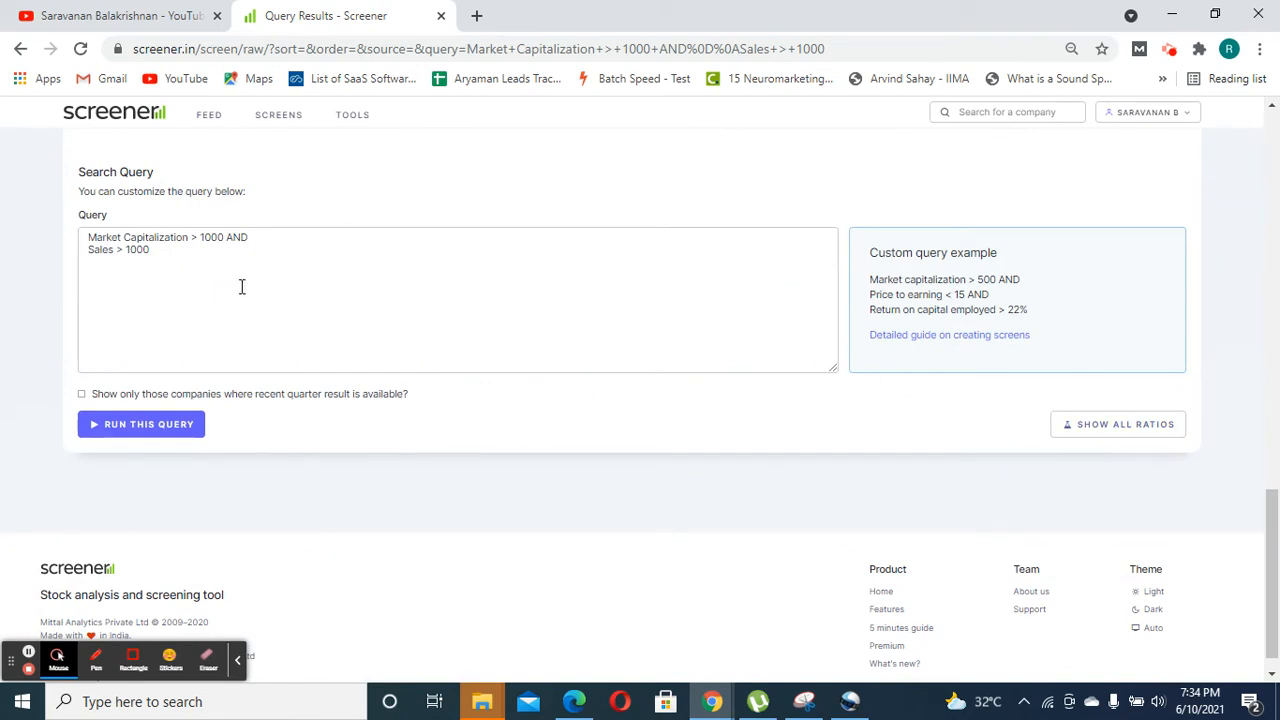
mouse_move(252, 312)
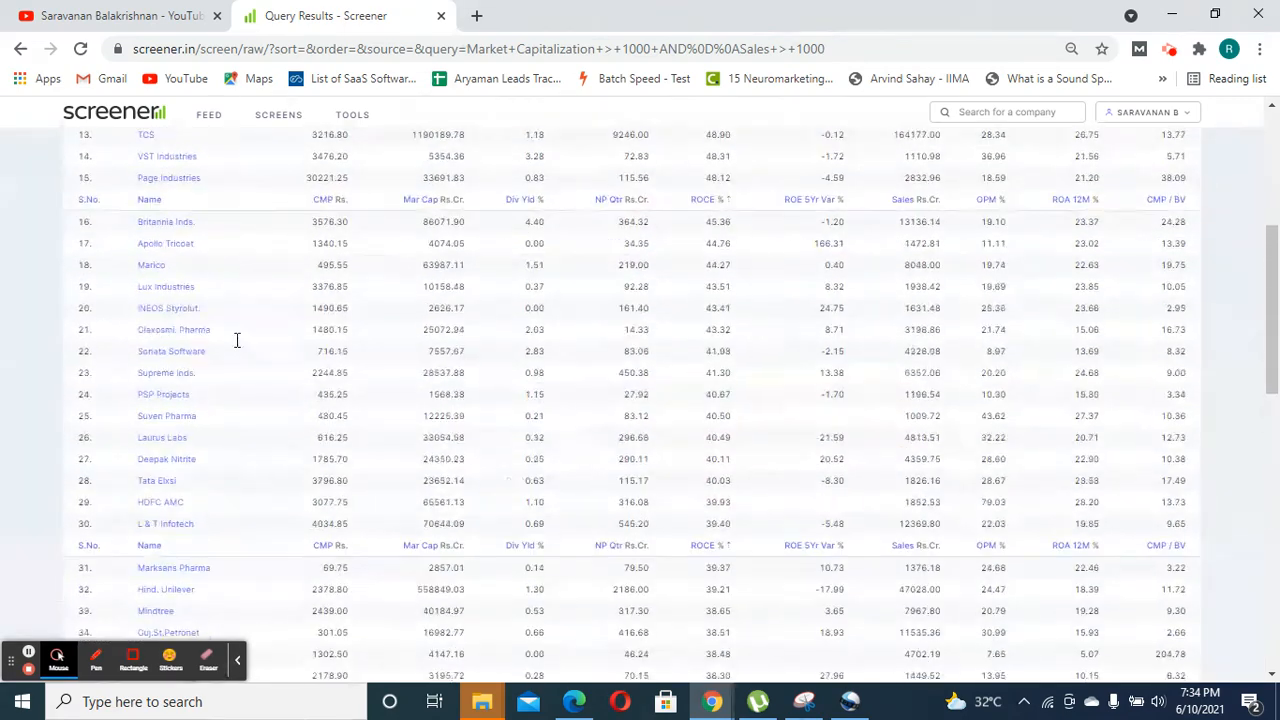
scroll("up", 3)
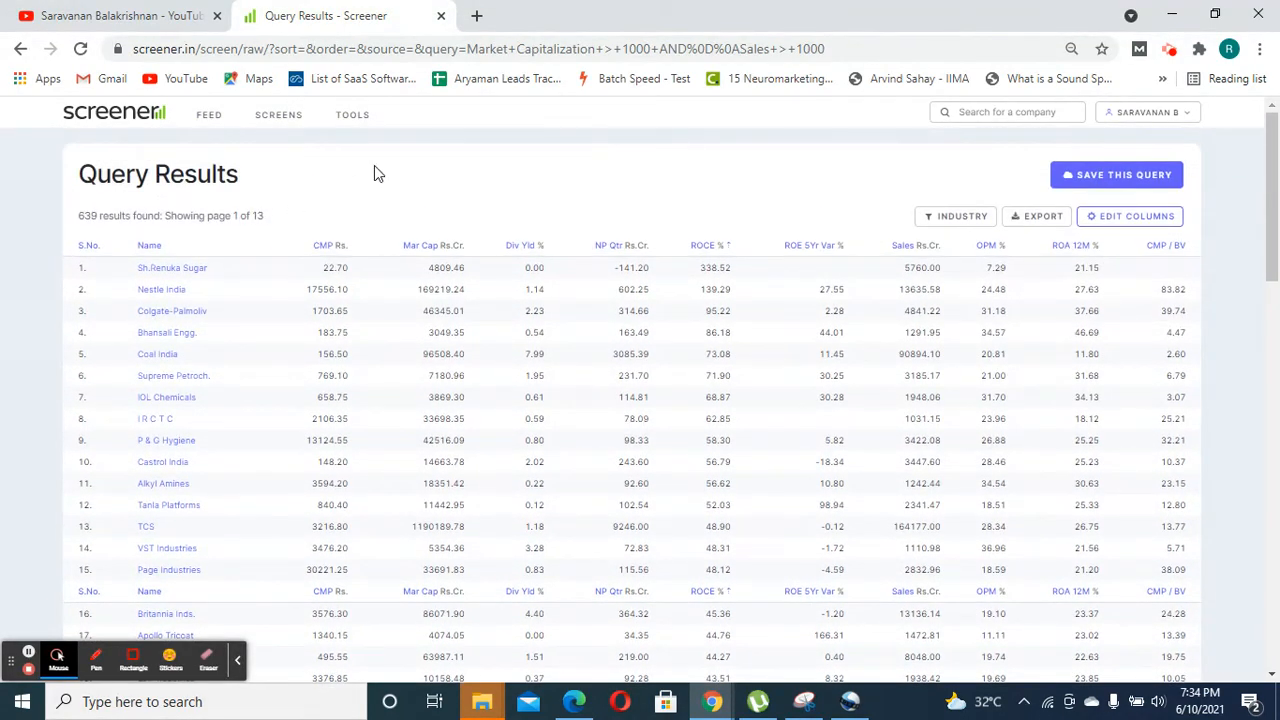
left_click(352, 114)
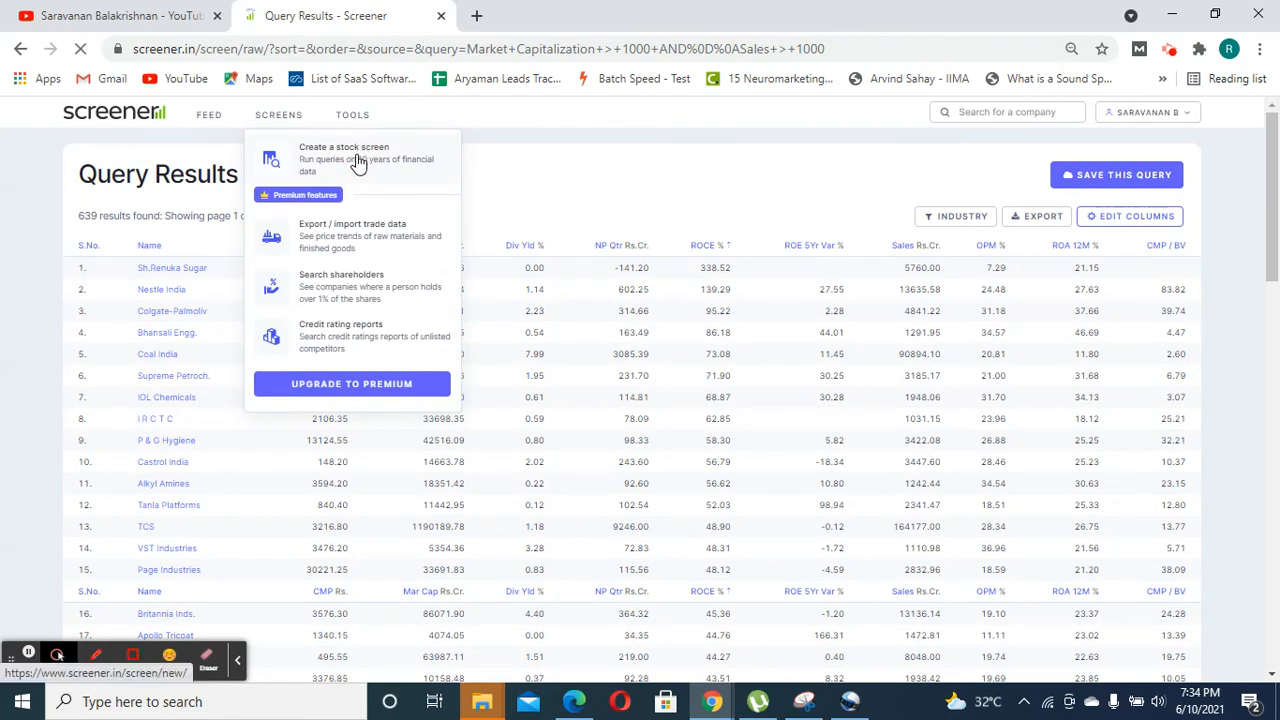
Step: Create a new stock screen and focus the empty Query box
left_click(344, 158)
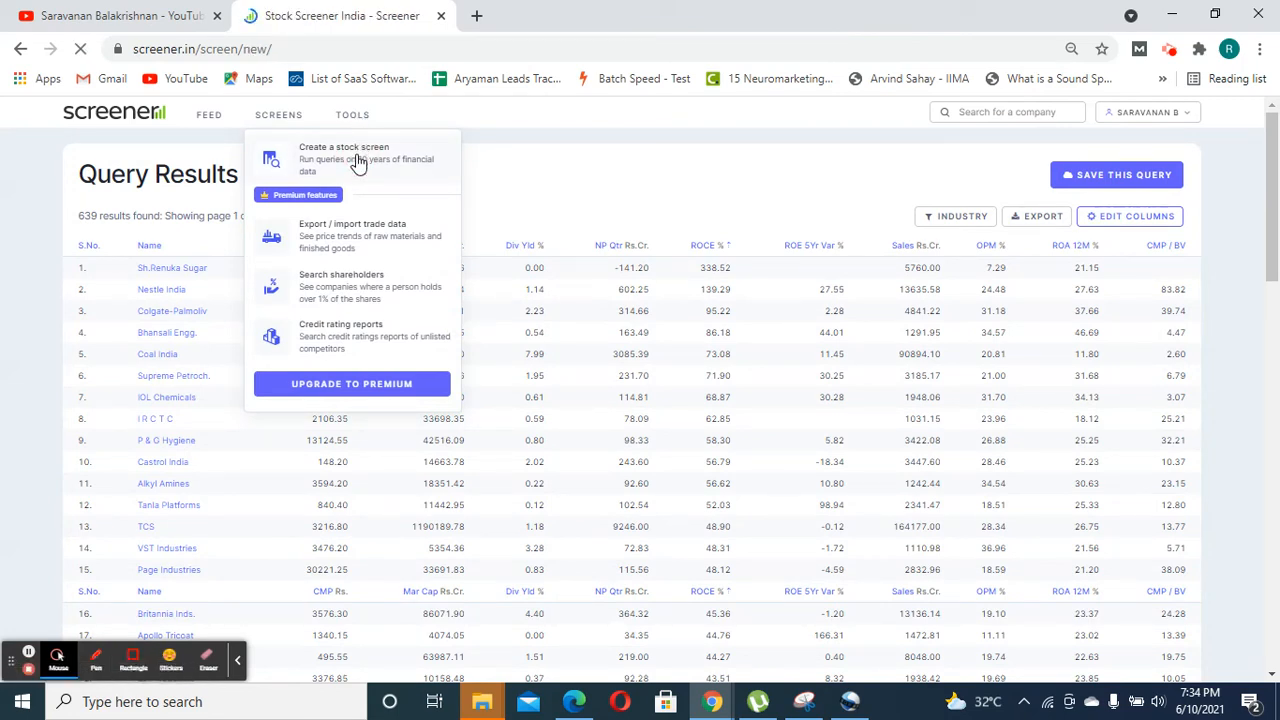
left_click(344, 158)
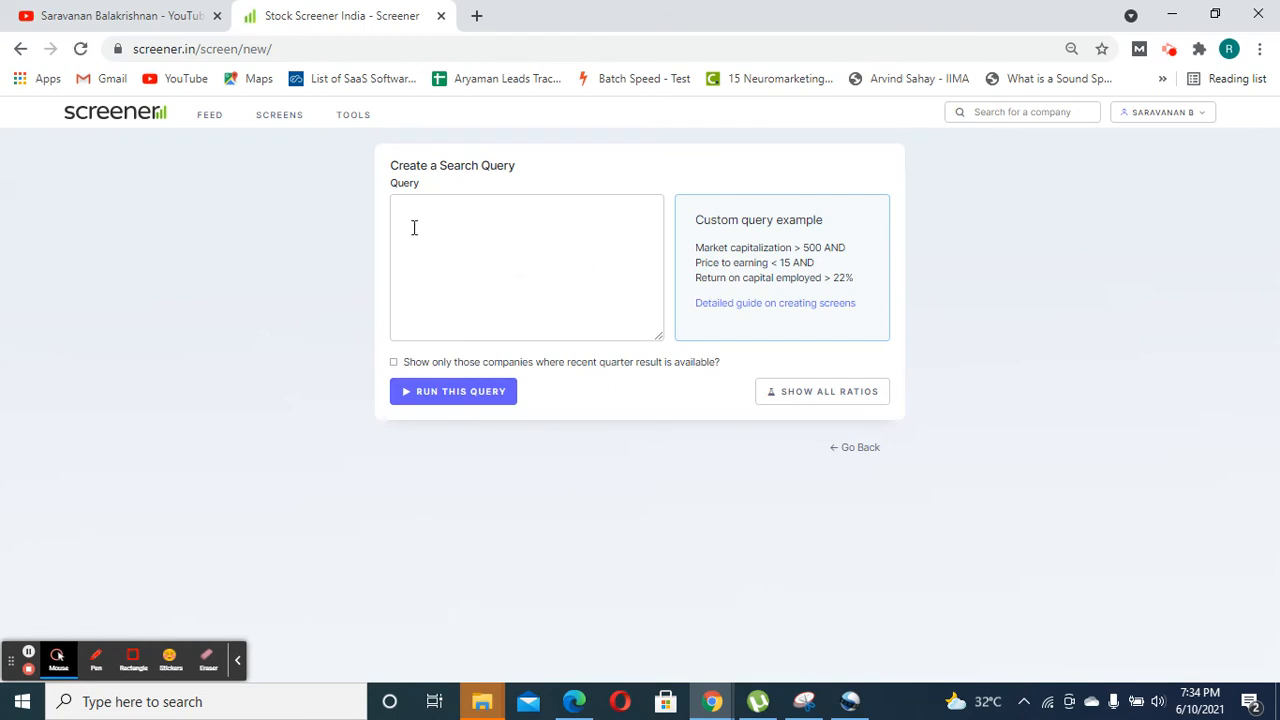
left_click(468, 232)
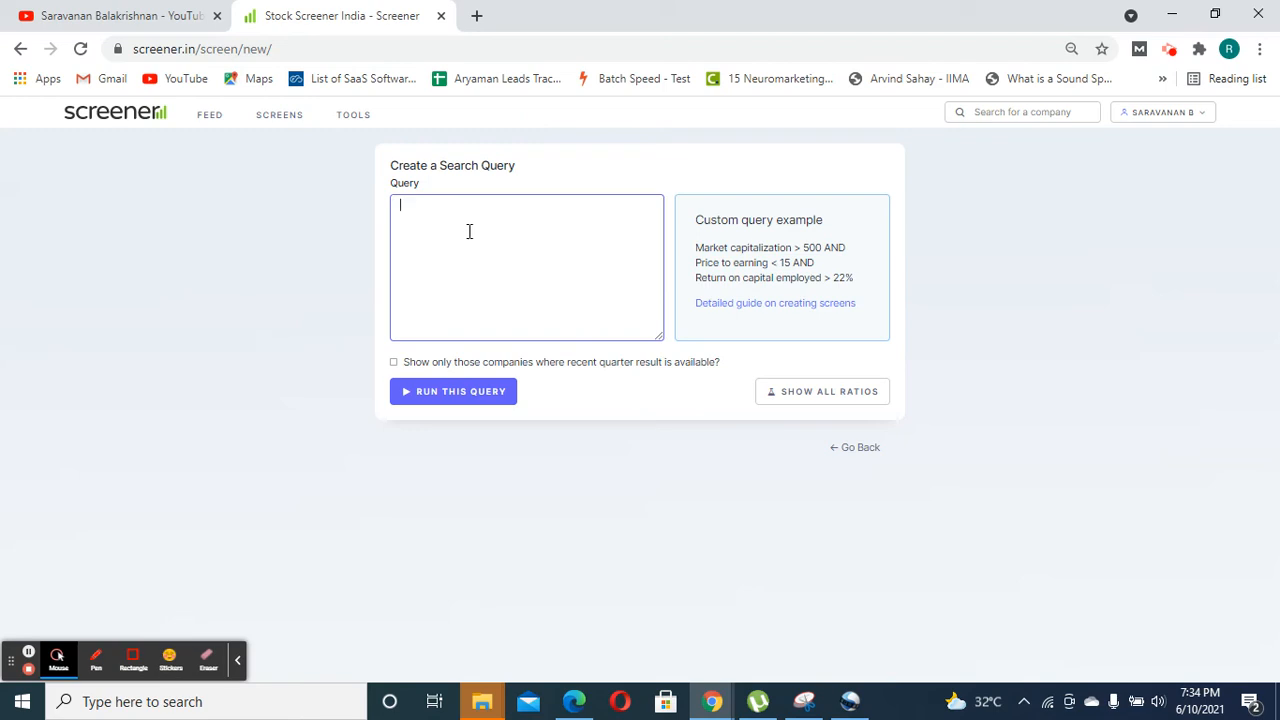
mouse_move(476, 316)
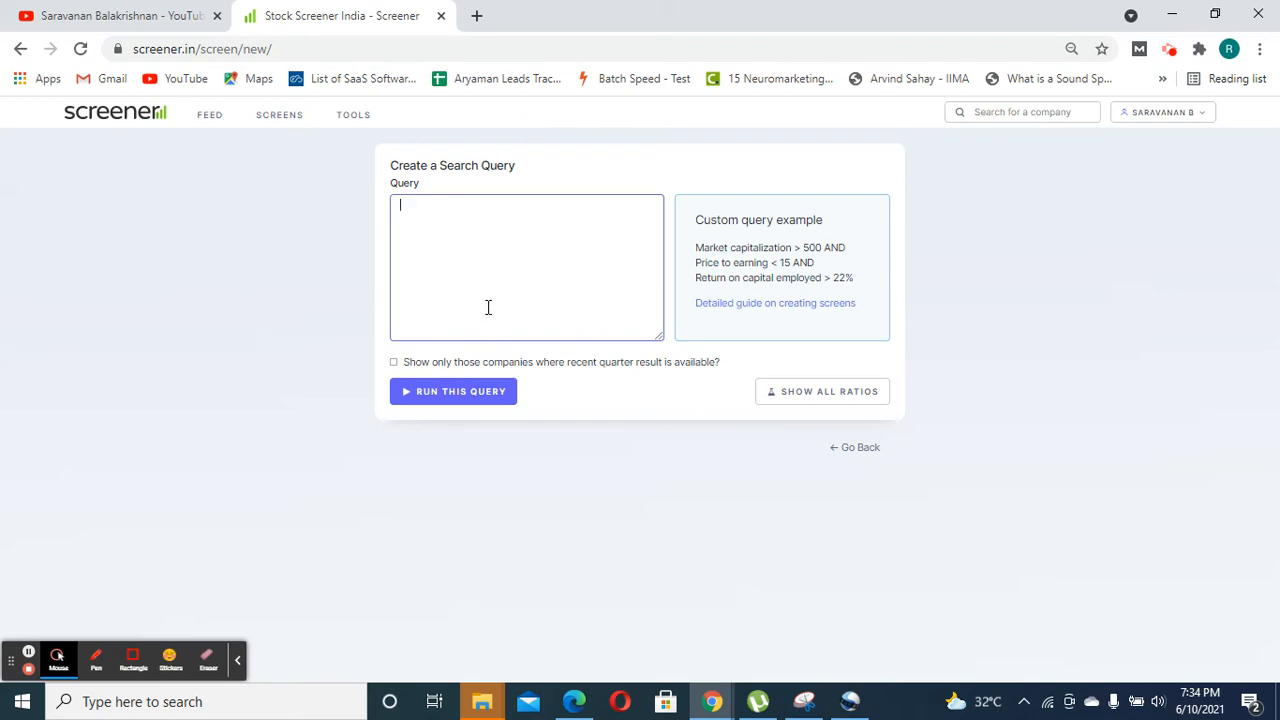
Step: From the Screens menu, go to Upgrade to Premium
left_click(352, 114)
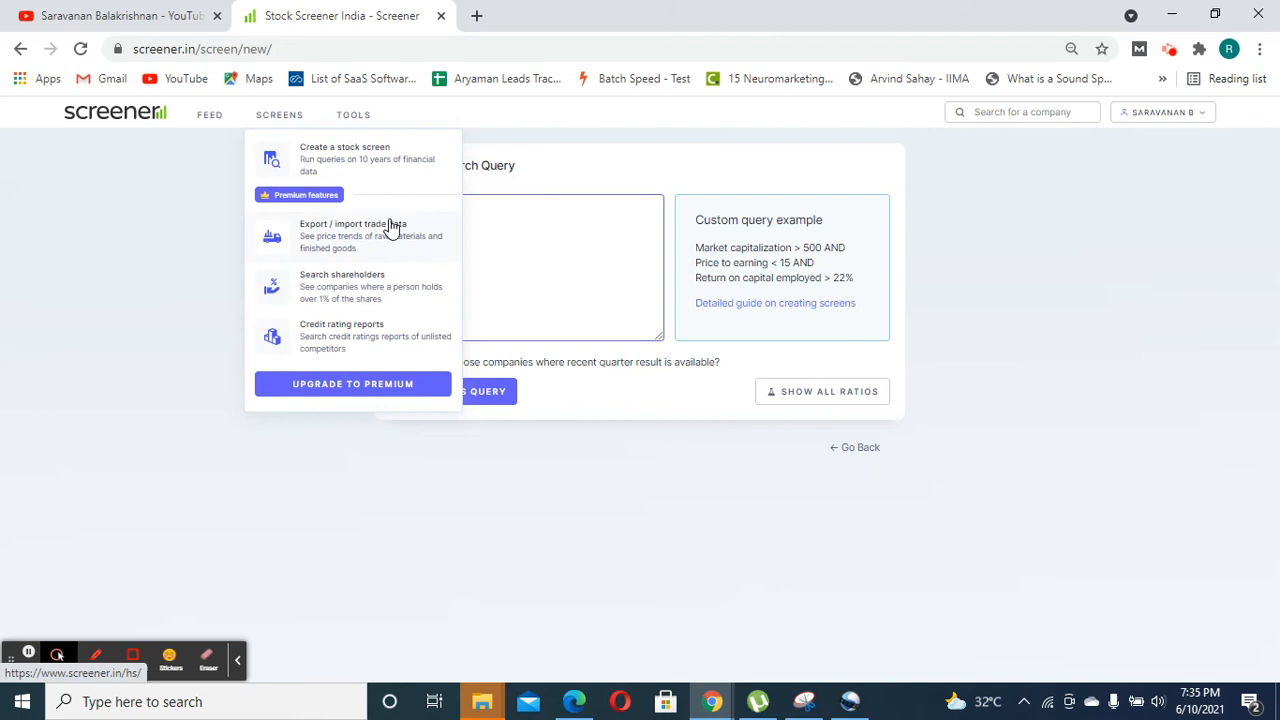
mouse_move(320, 298)
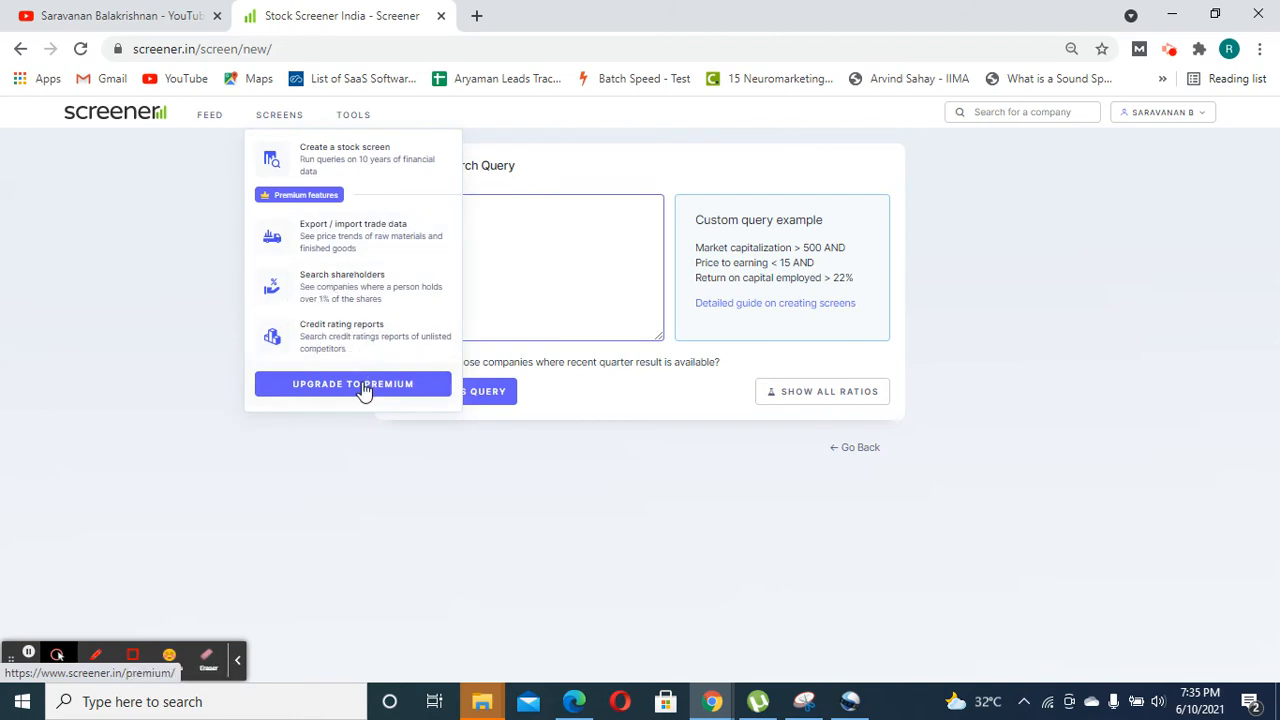
left_click(352, 384)
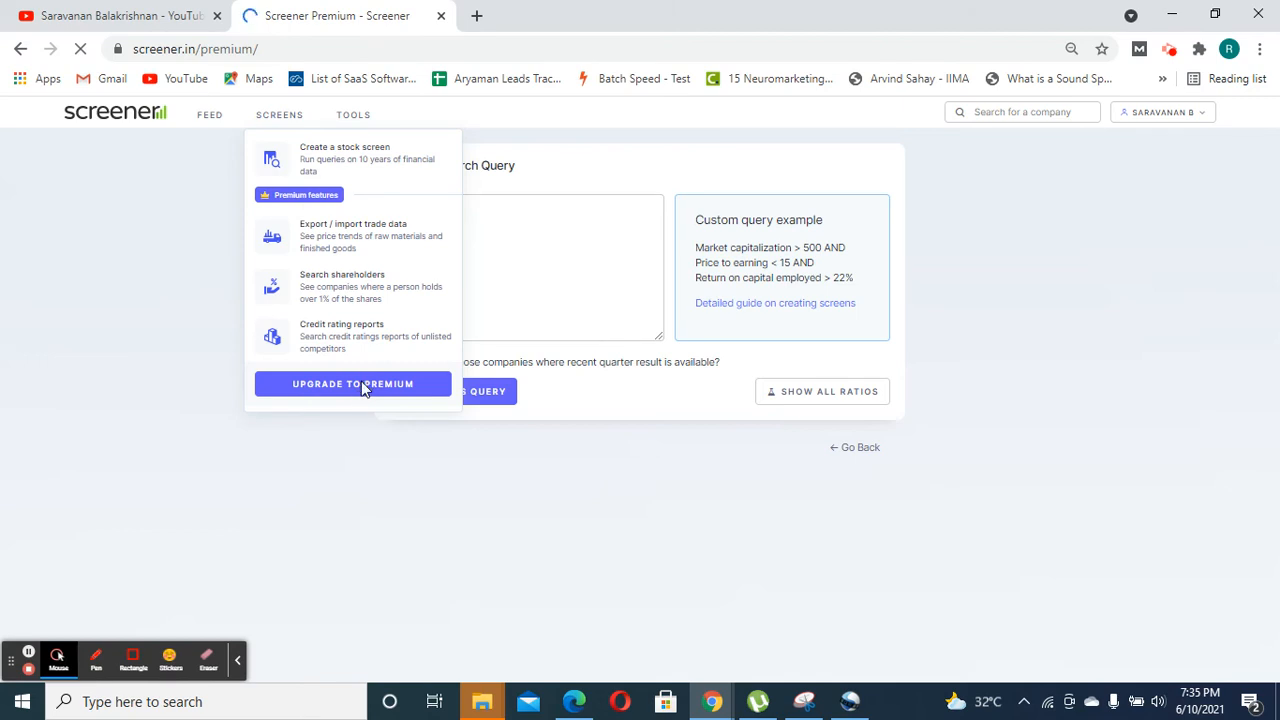
Step: Review the Screener Premium plan comparison page
left_click(352, 384)
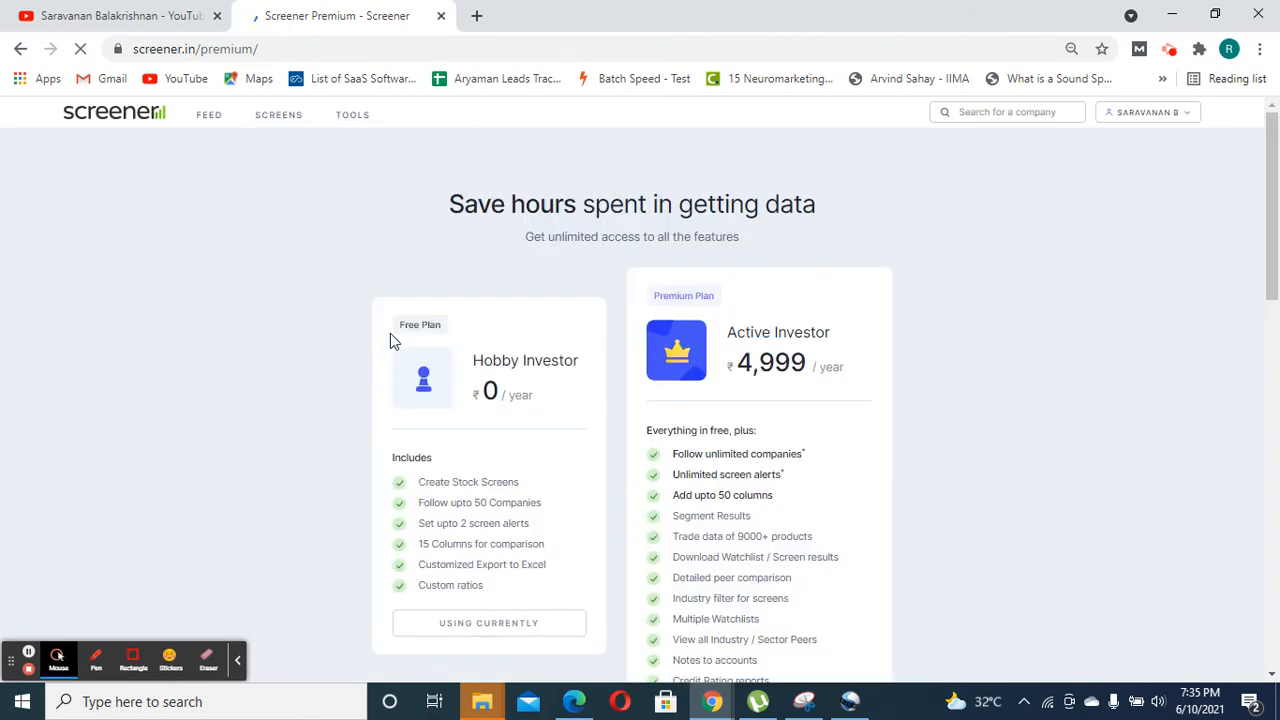
scroll("down", 3)
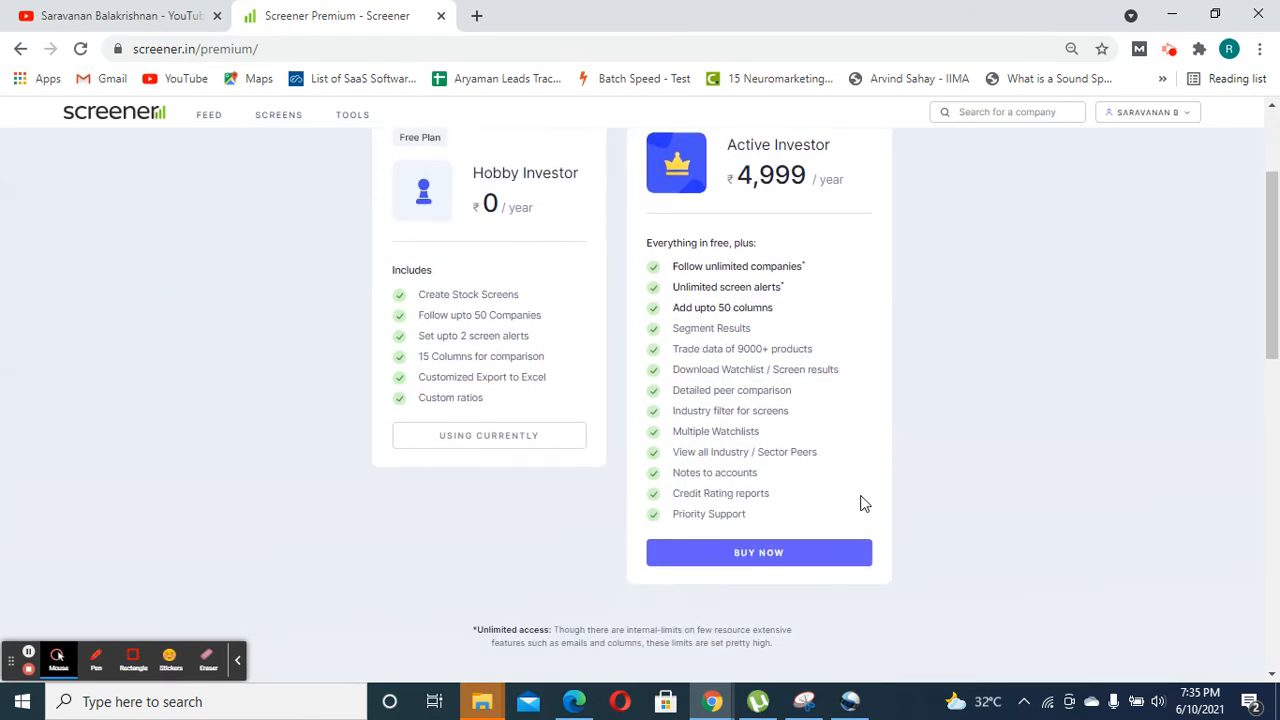
mouse_move(876, 520)
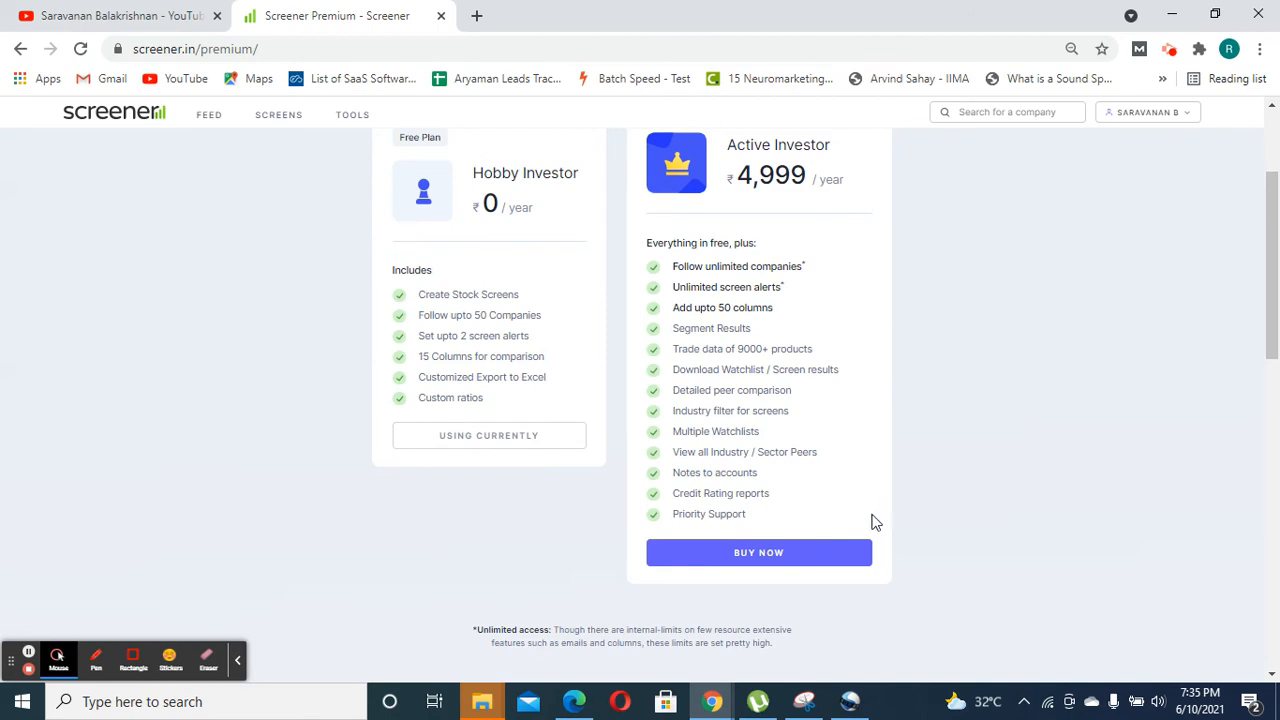
left_click_drag(654, 244, 742, 514)
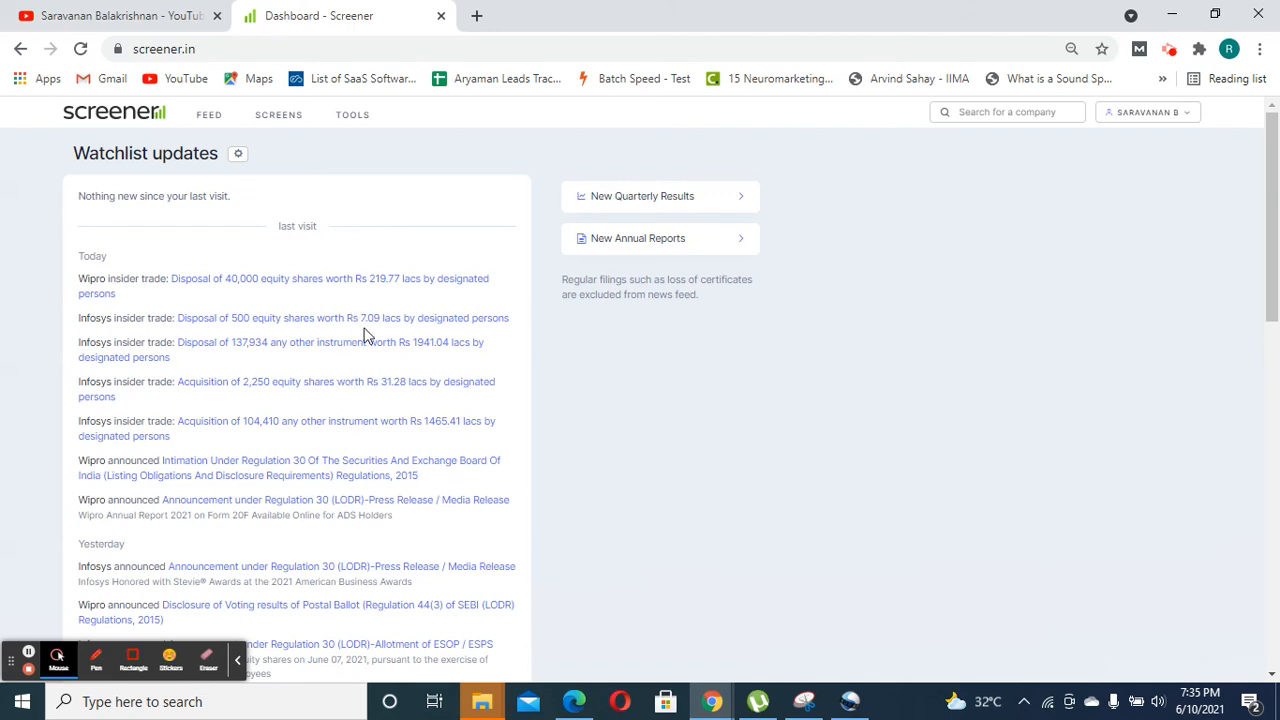
mouse_move(160, 8)
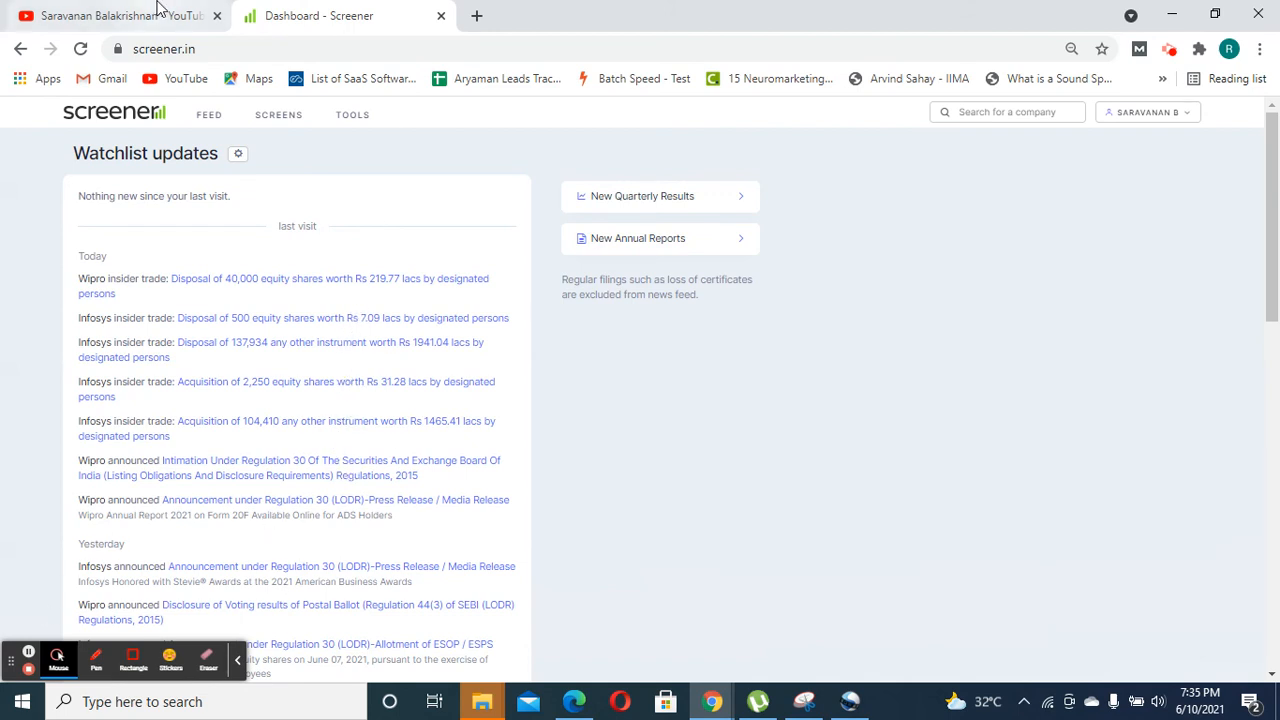
left_click(110, 16)
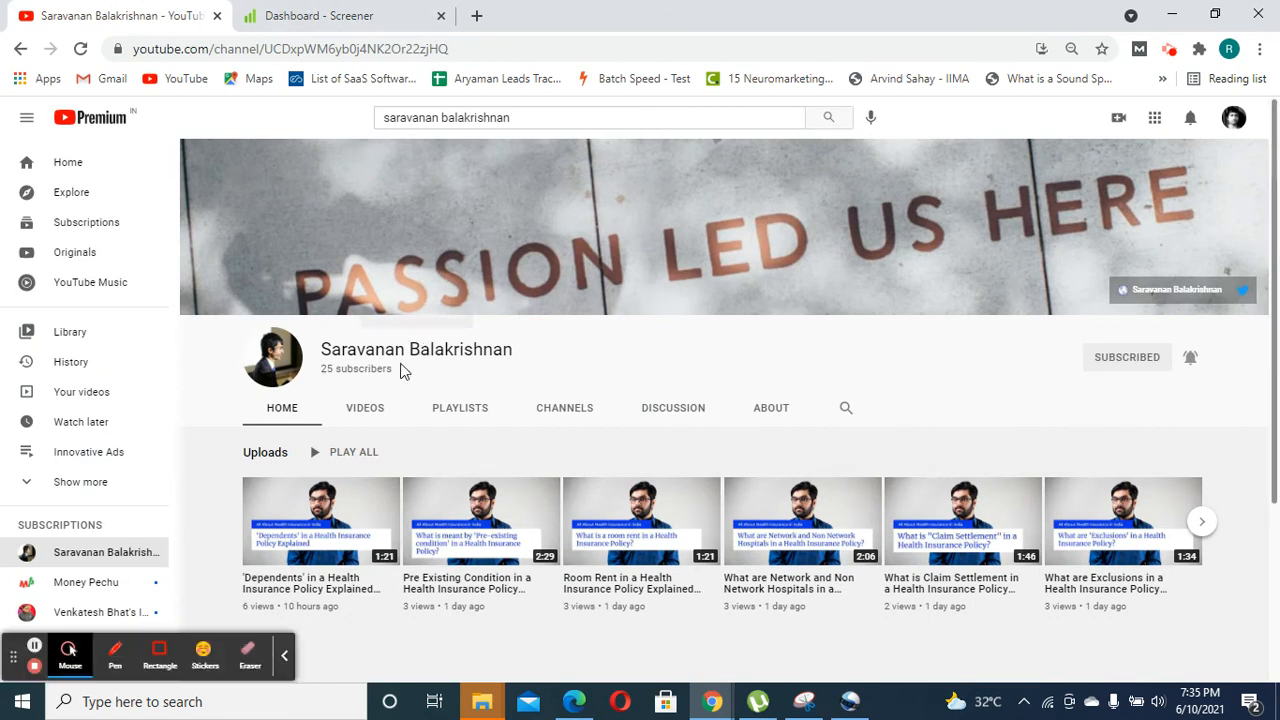
double_click(416, 348)
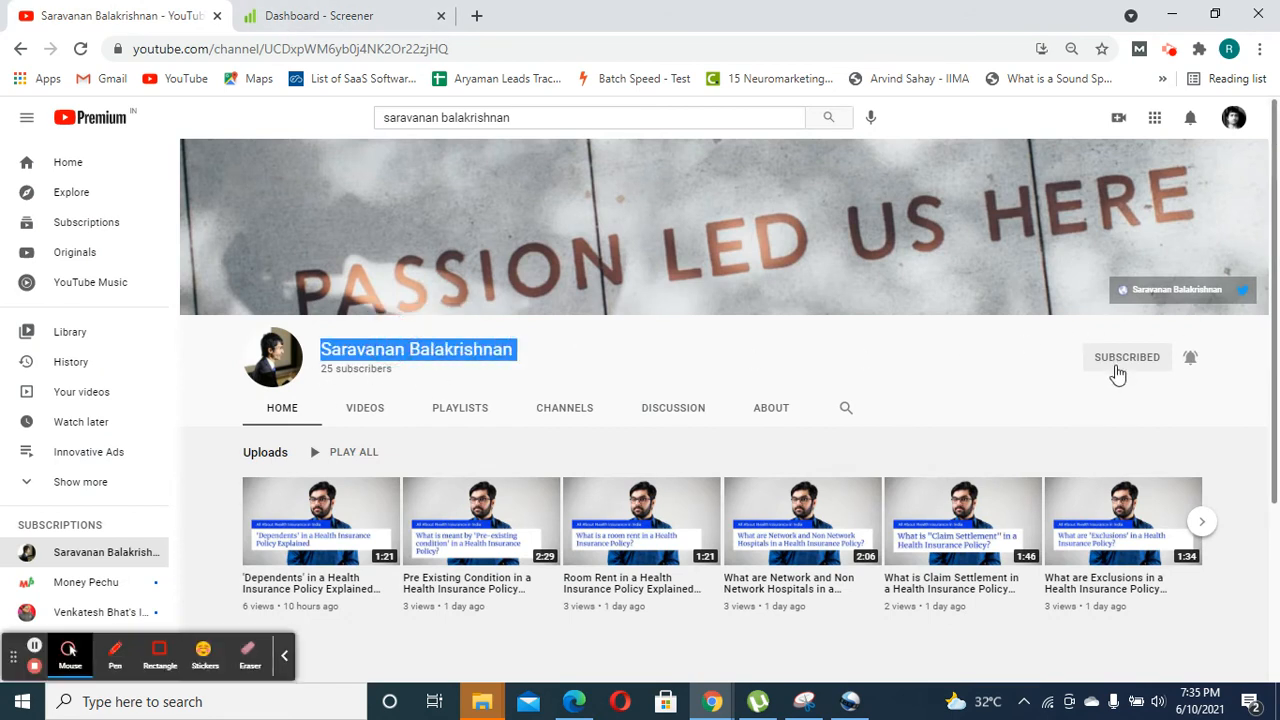
mouse_move(984, 244)
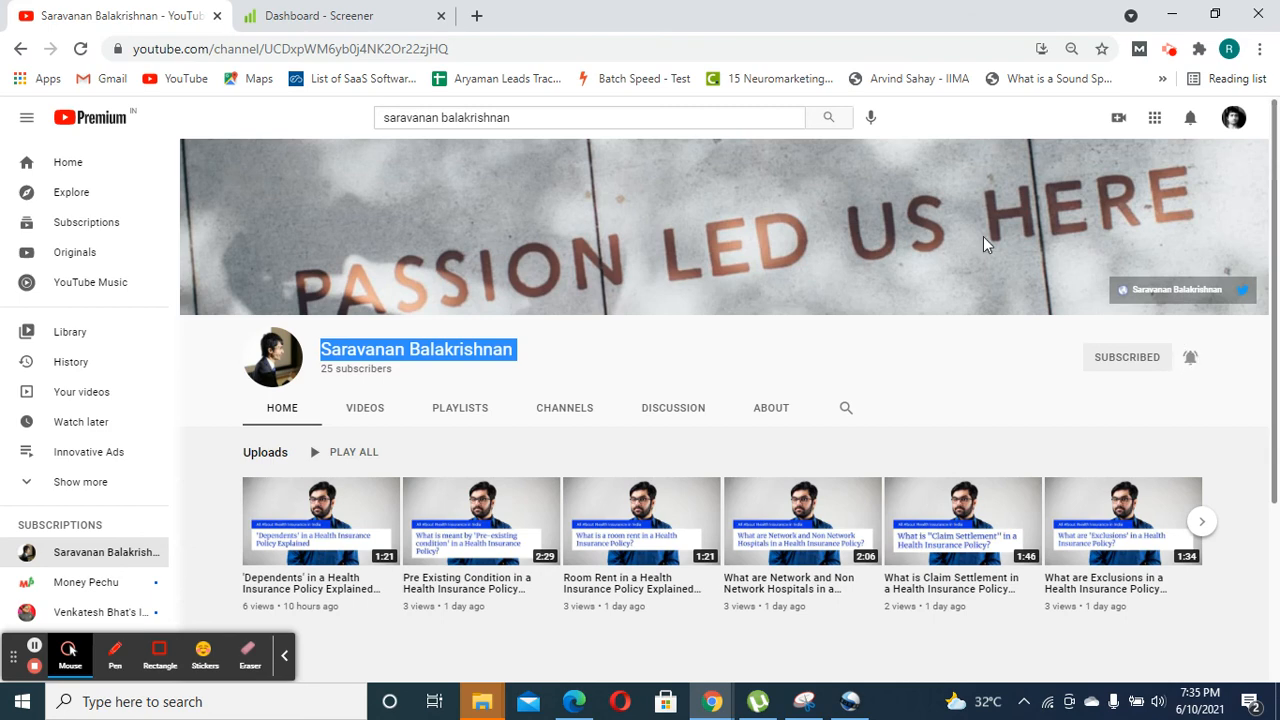
scroll("down", 3)
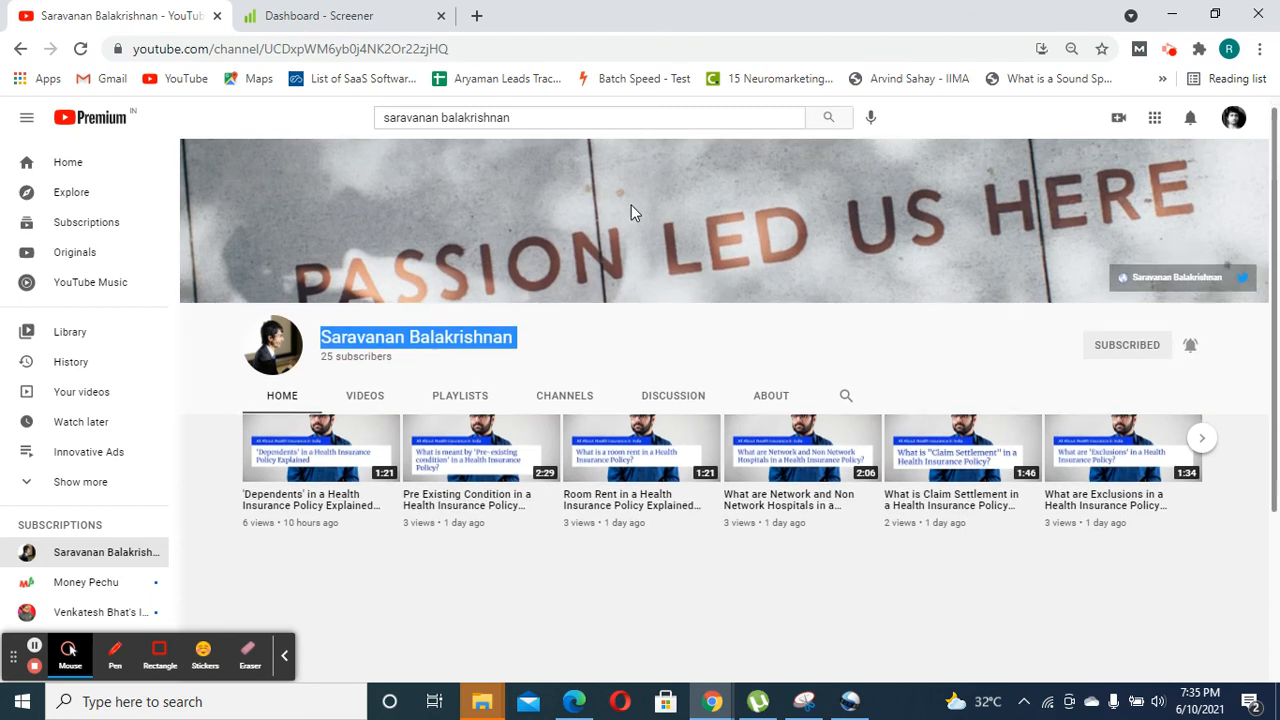
scroll("down", 3)
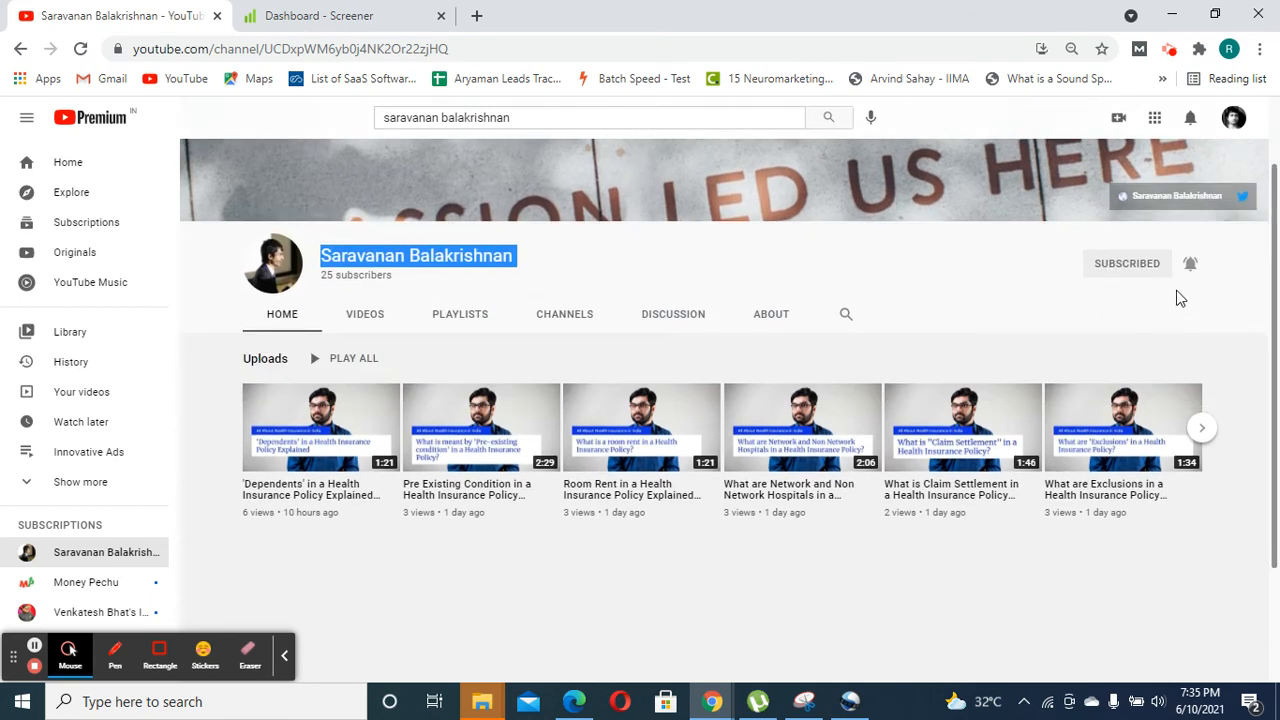